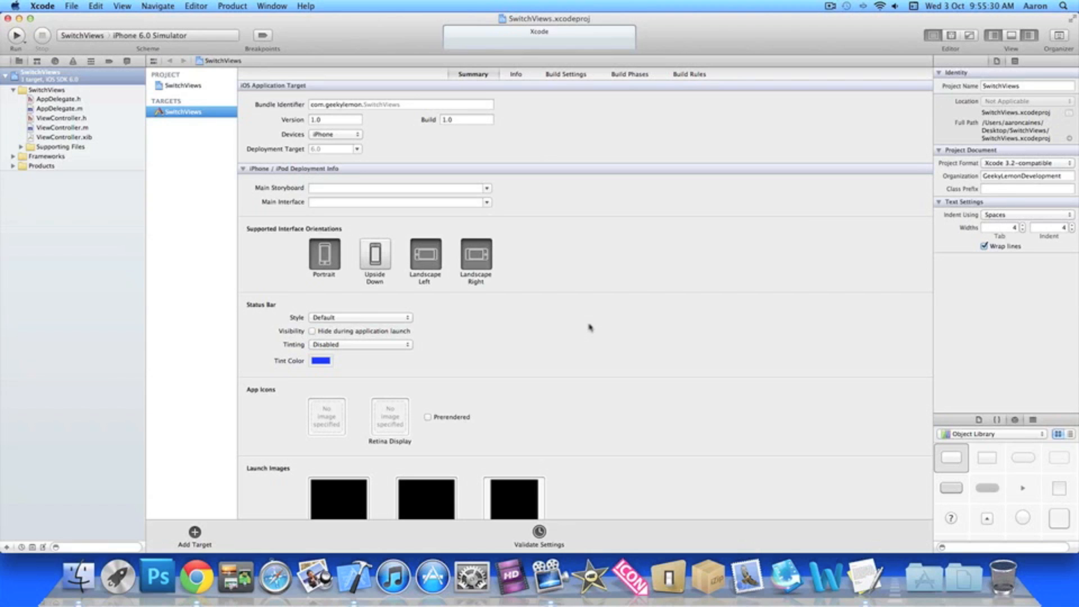
pyautogui.moveTo(281, 281)
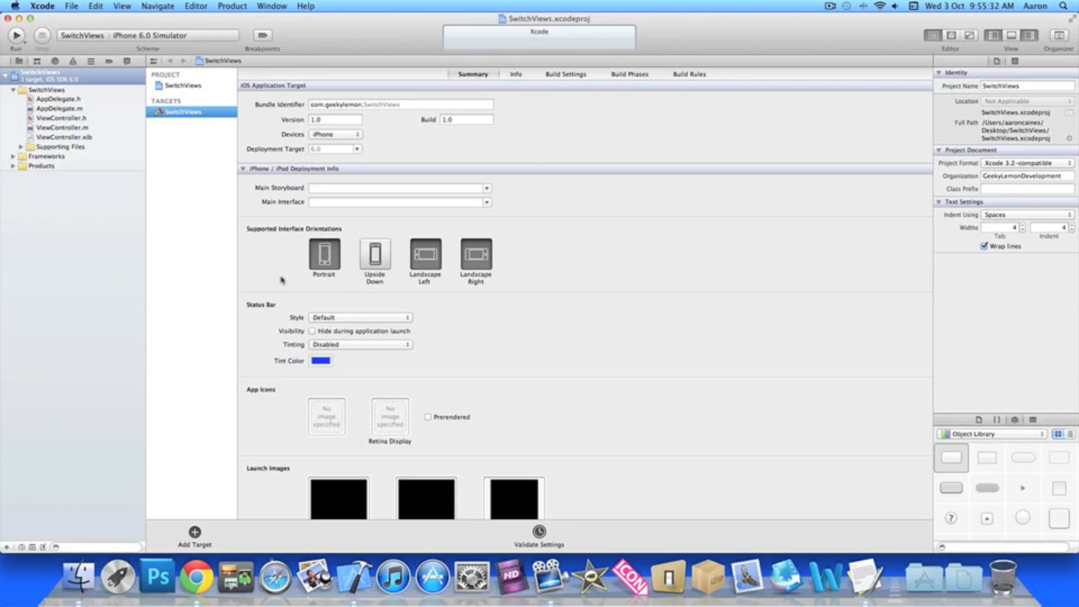
pyautogui.moveTo(206, 257)
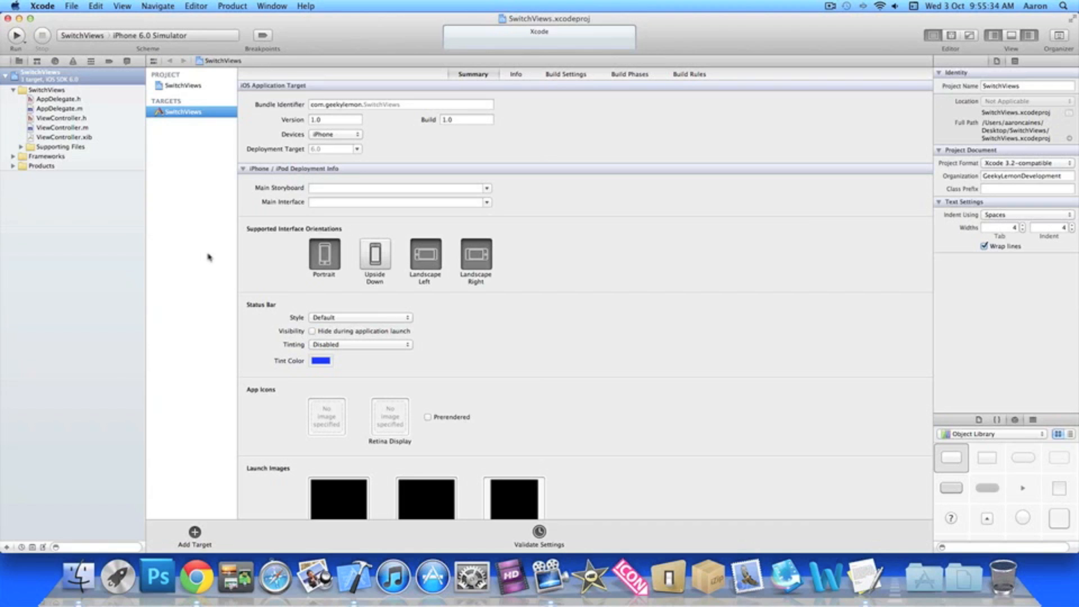
pyautogui.moveTo(142, 205)
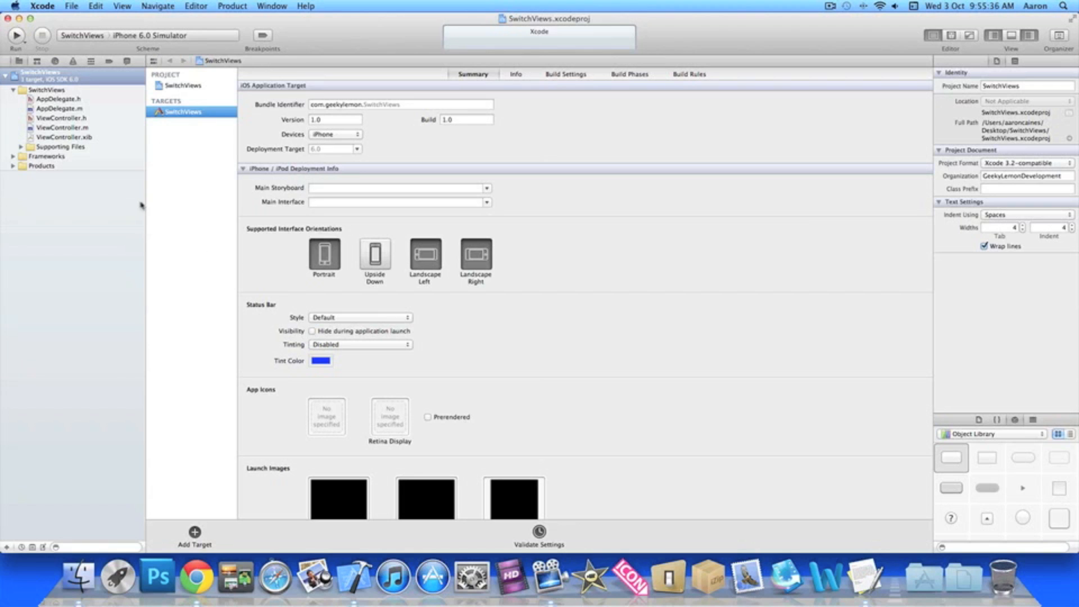
# Step: Create a new Objective-C UIViewController subclass named SecondView with its XIB in the SwitchViews group
pyautogui.rightClick(38, 74)
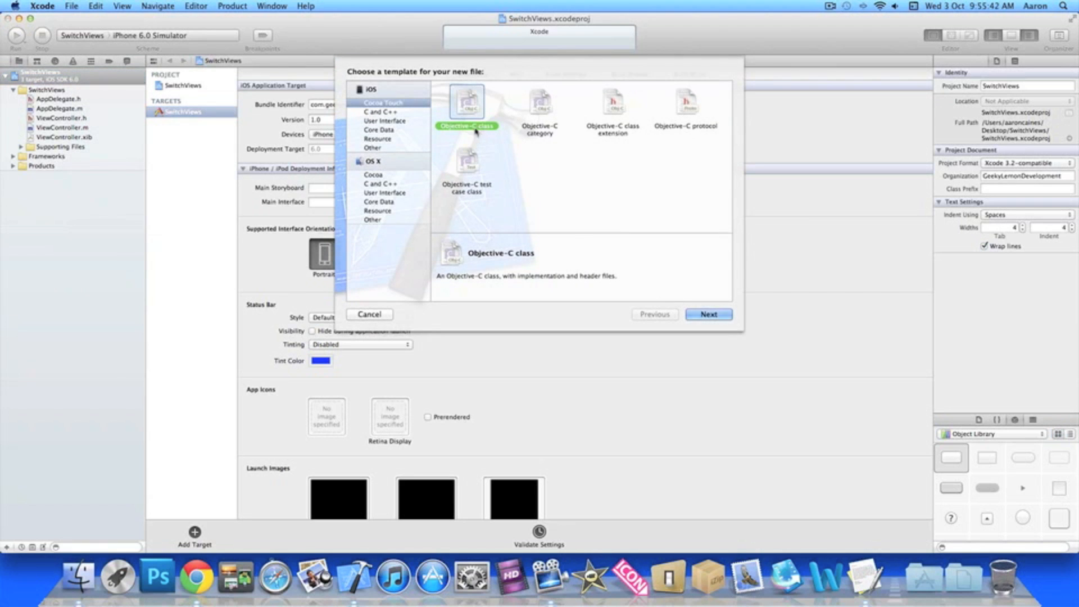
pyautogui.click(706, 314)
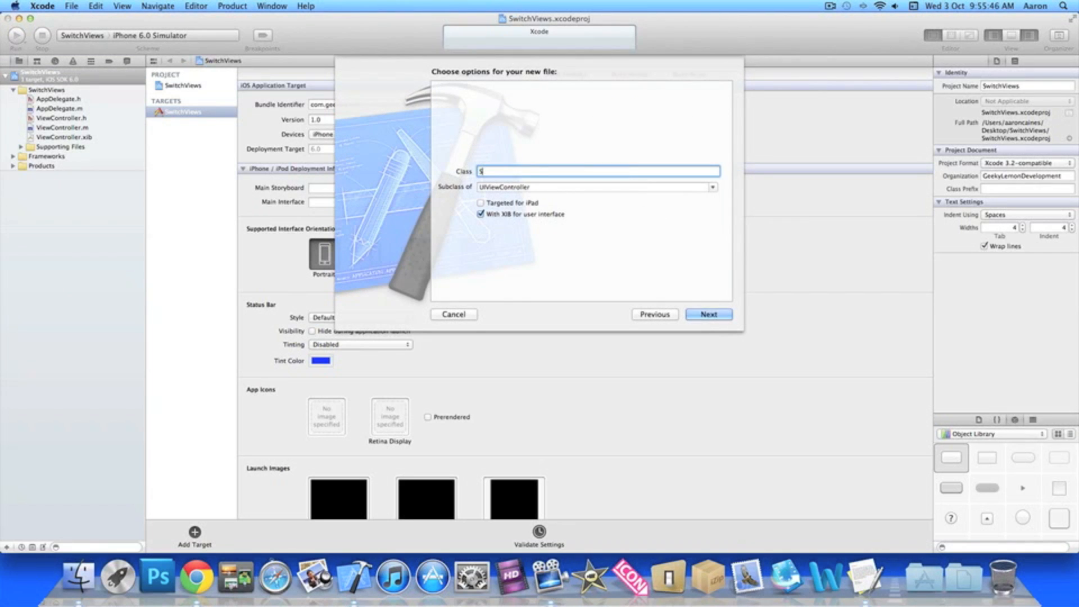
pyautogui.write('SecondView')
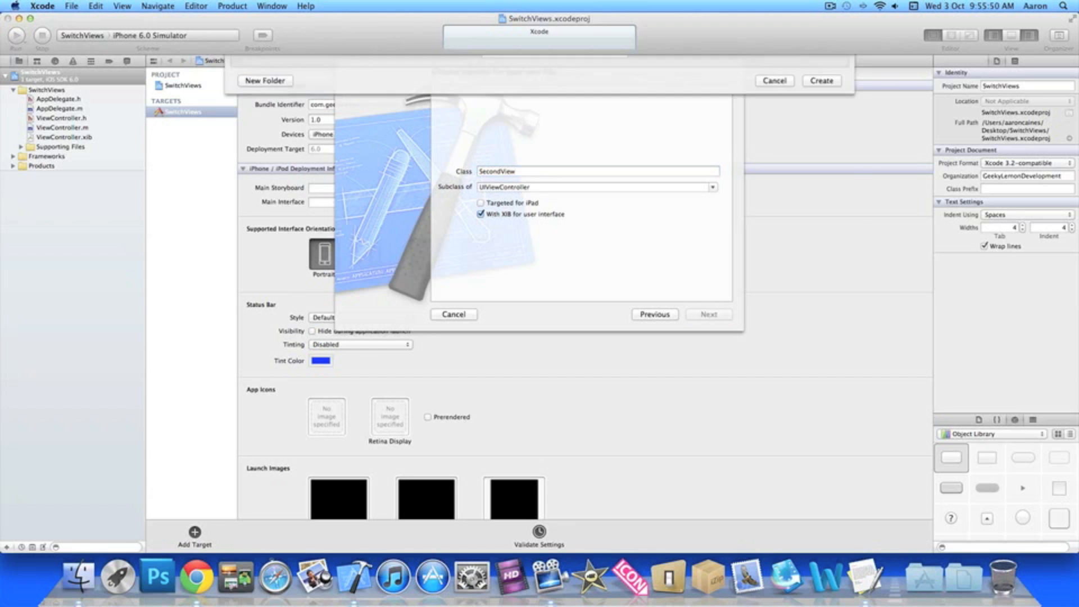
pyautogui.click(453, 314)
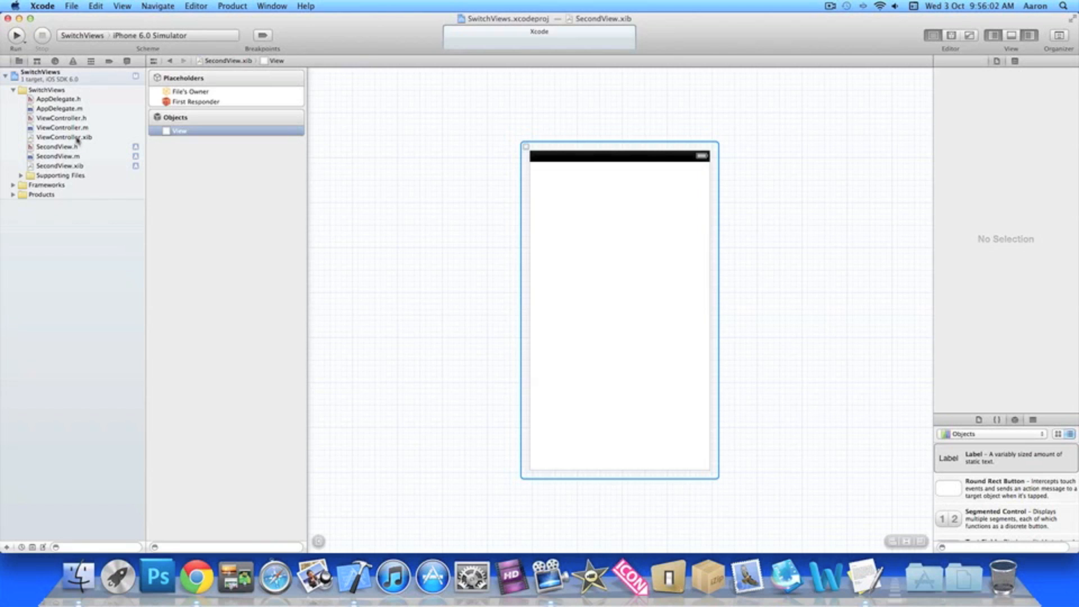
# Step: Add a button to ViewController.xib and start a Control-drag connection into ViewController.h
pyautogui.click(64, 137)
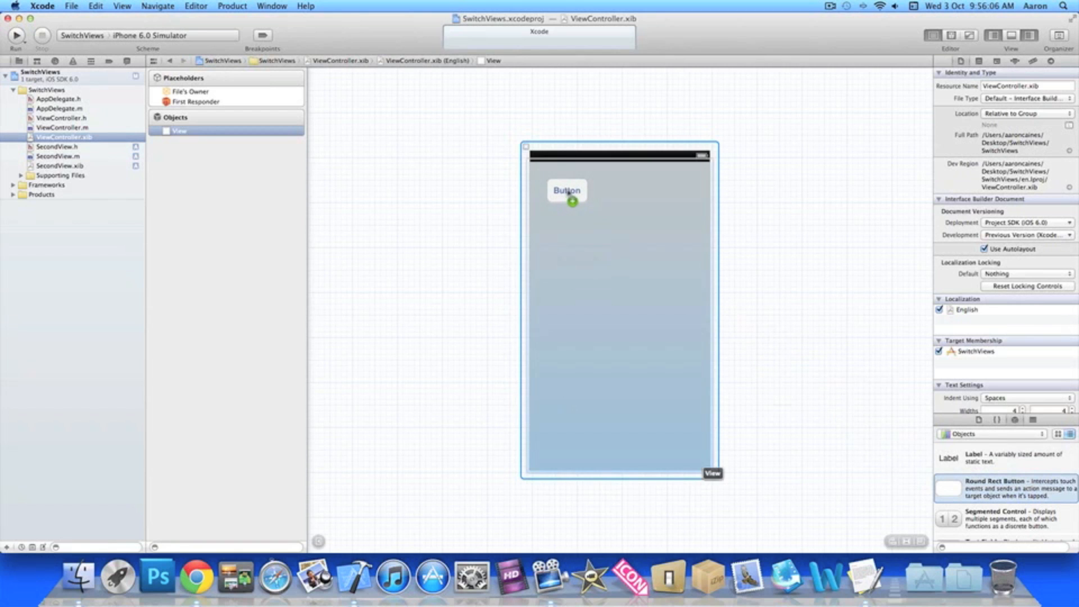
pyautogui.click(565, 191)
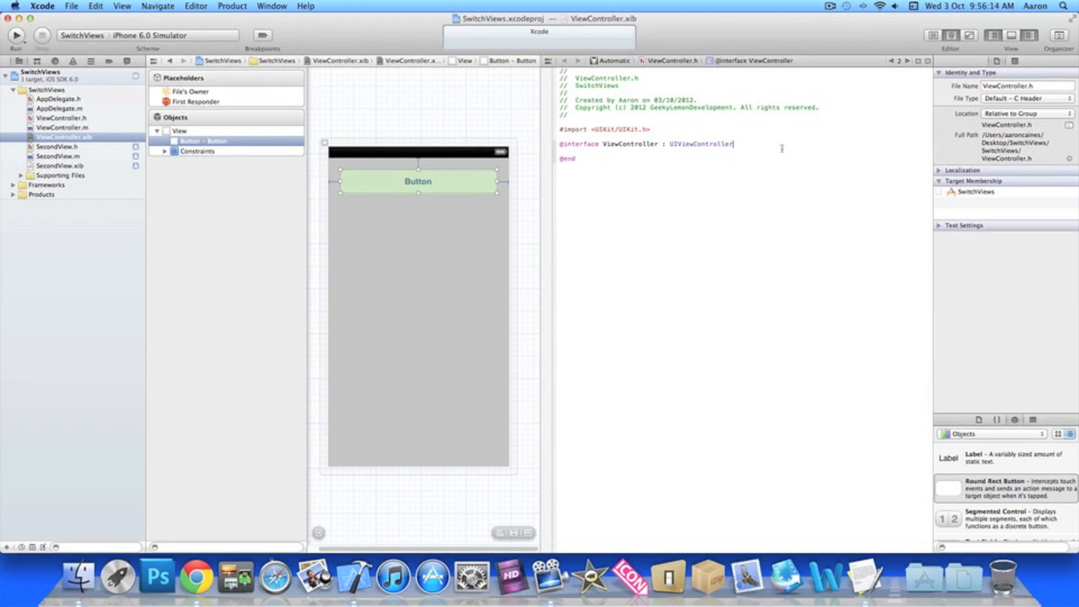
pyautogui.write('{')
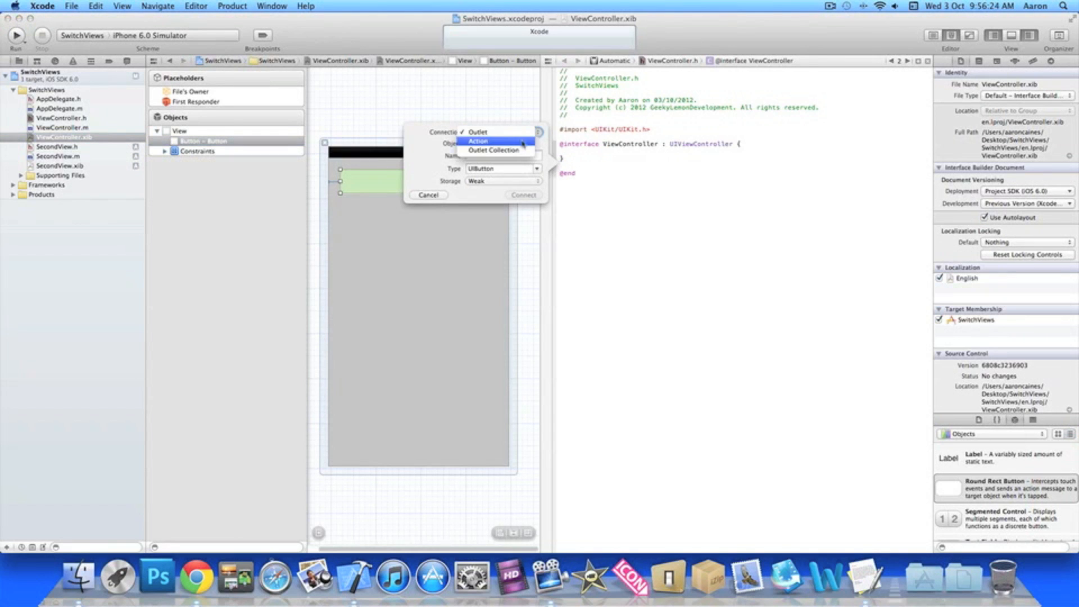
# Step: Connect the button as an Action named SwitchView in ViewController.h
pyautogui.click(477, 142)
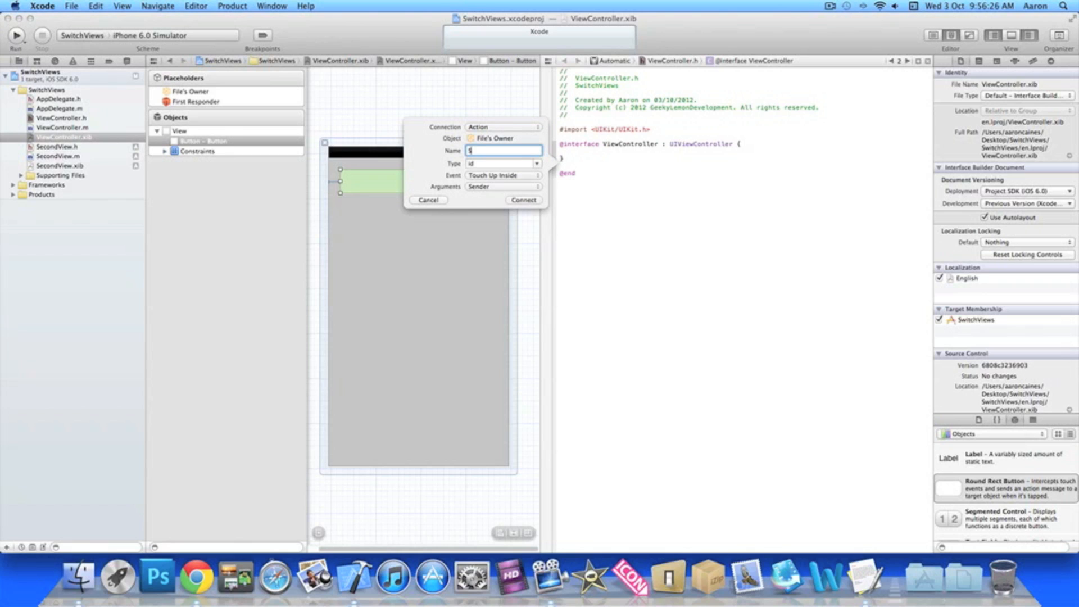
pyautogui.write('SwitchV')
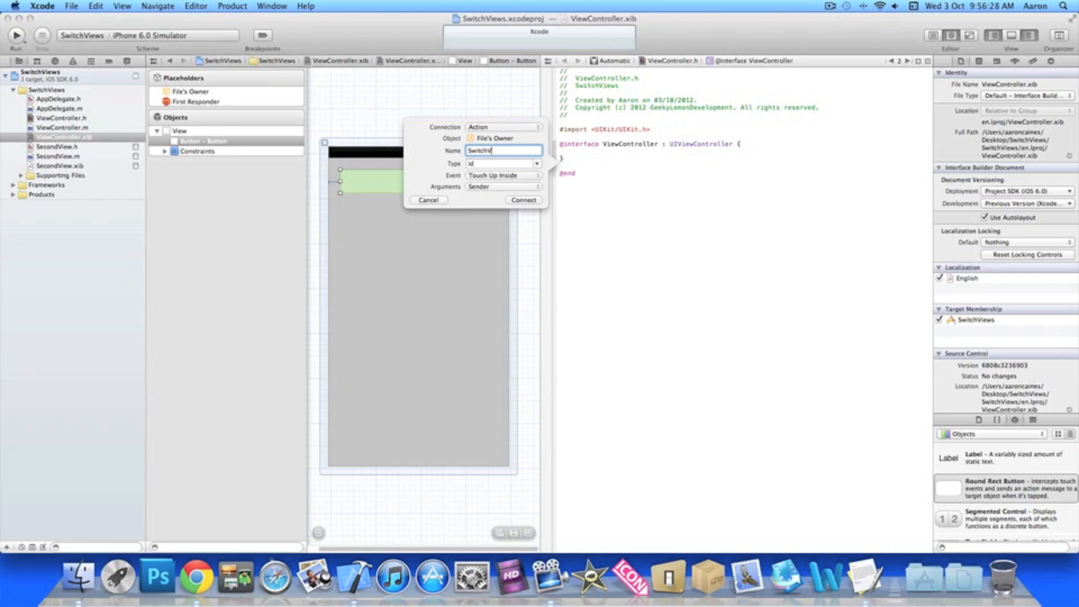
pyautogui.write('iew')
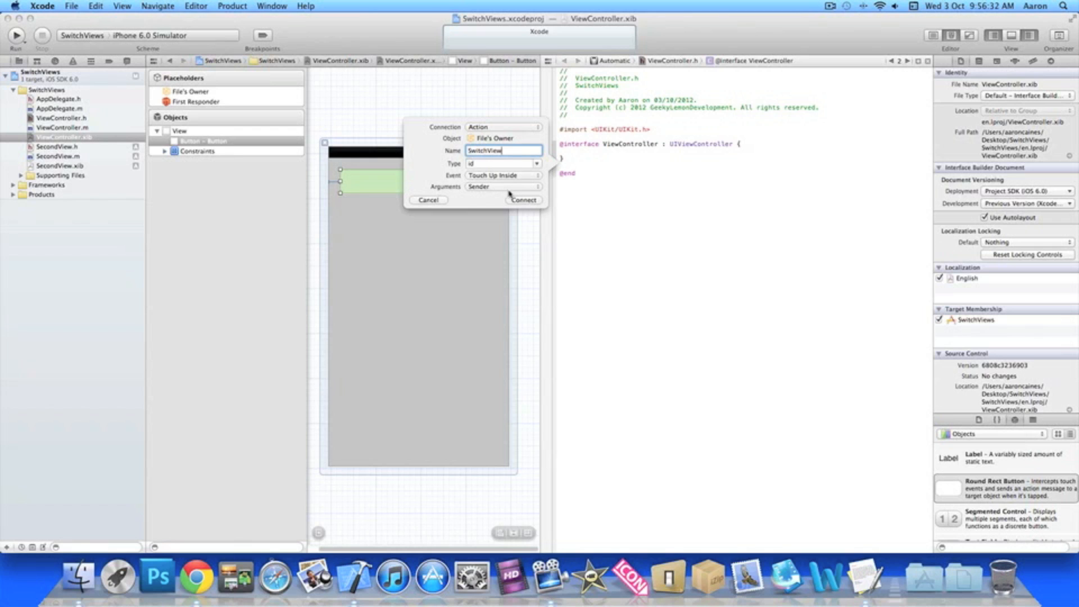
pyautogui.click(523, 200)
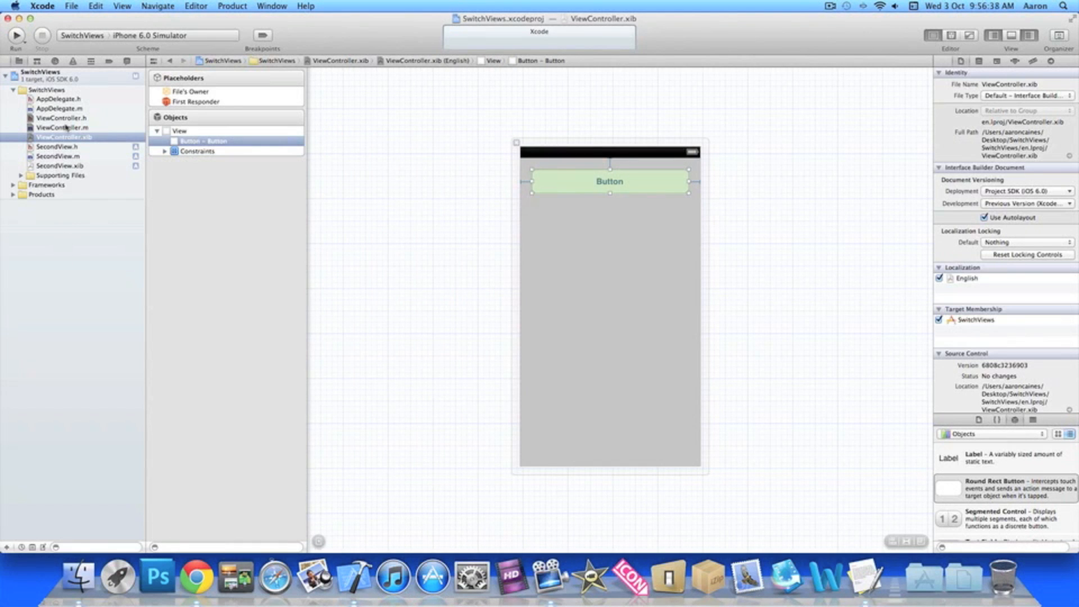
# Step: Add #import "SecondView.h" to ViewController.m below the existing import
pyautogui.click(58, 127)
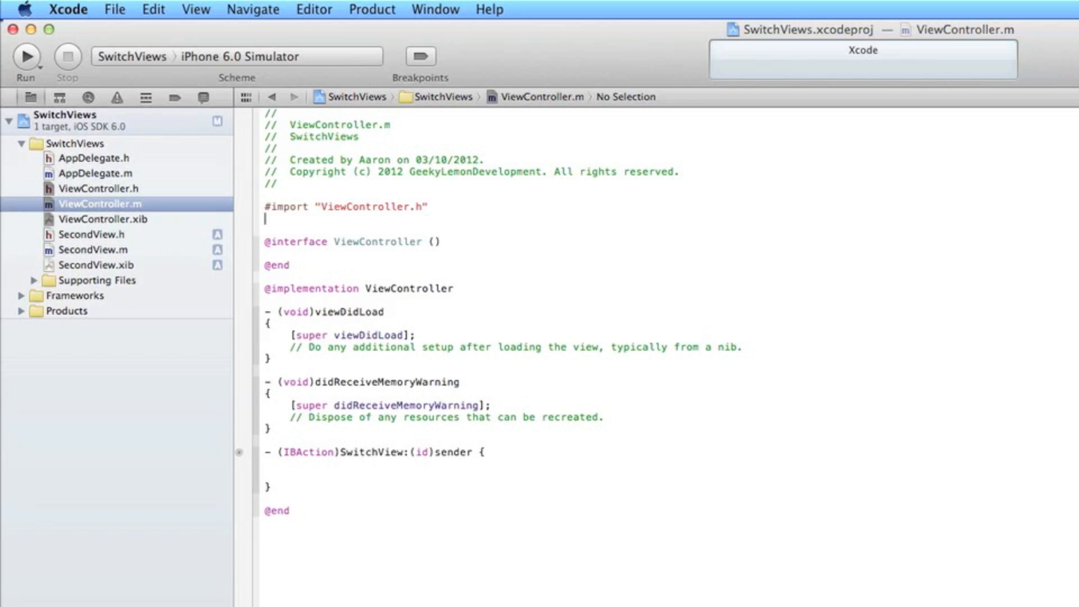
pyautogui.write('#')
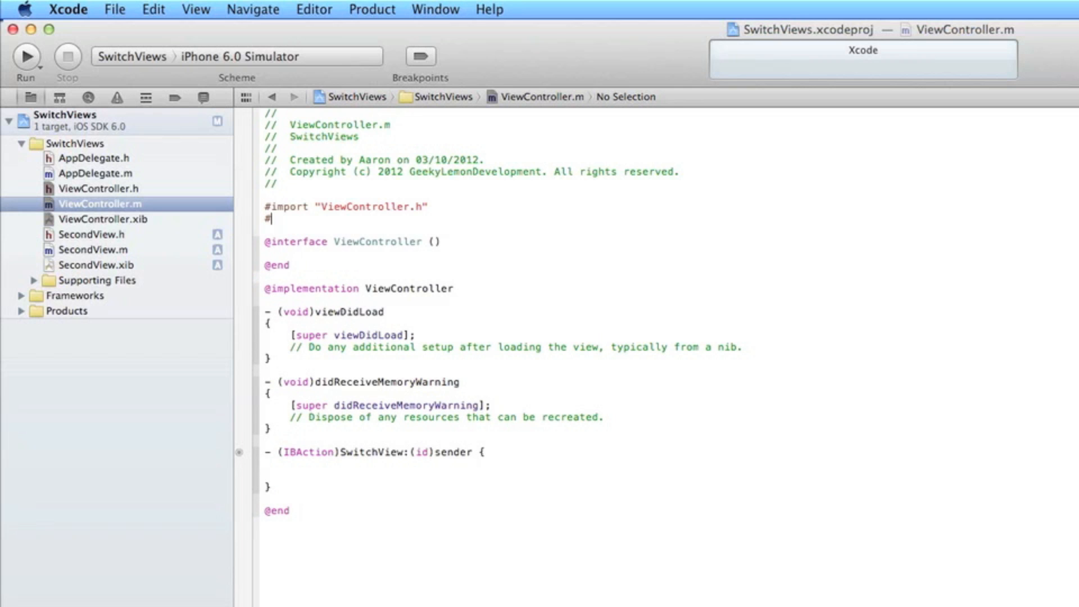
pyautogui.write('import "header"')
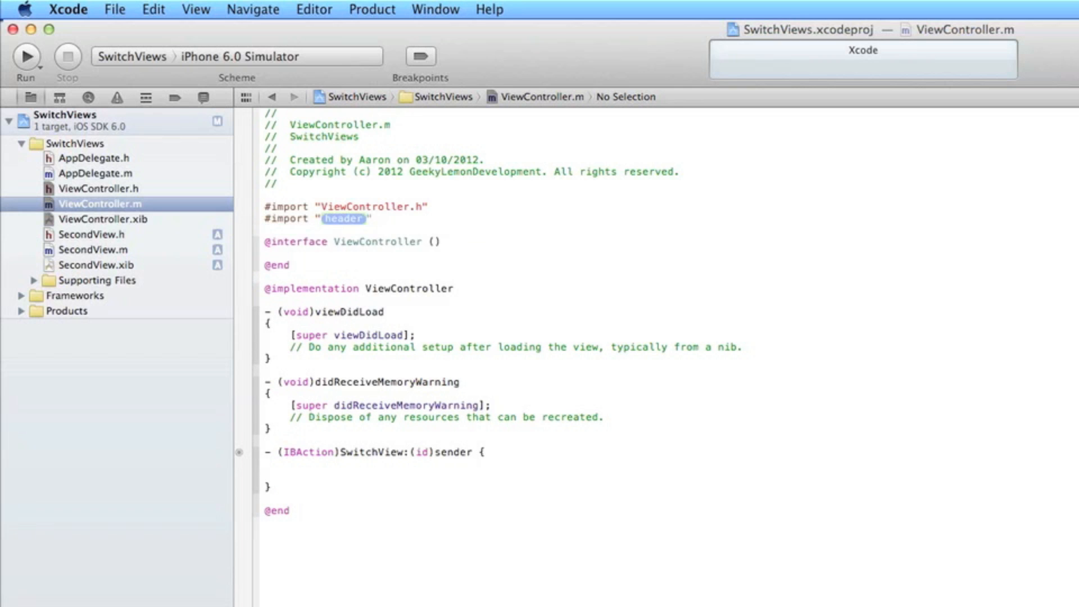
pyautogui.write('SecondView.h')
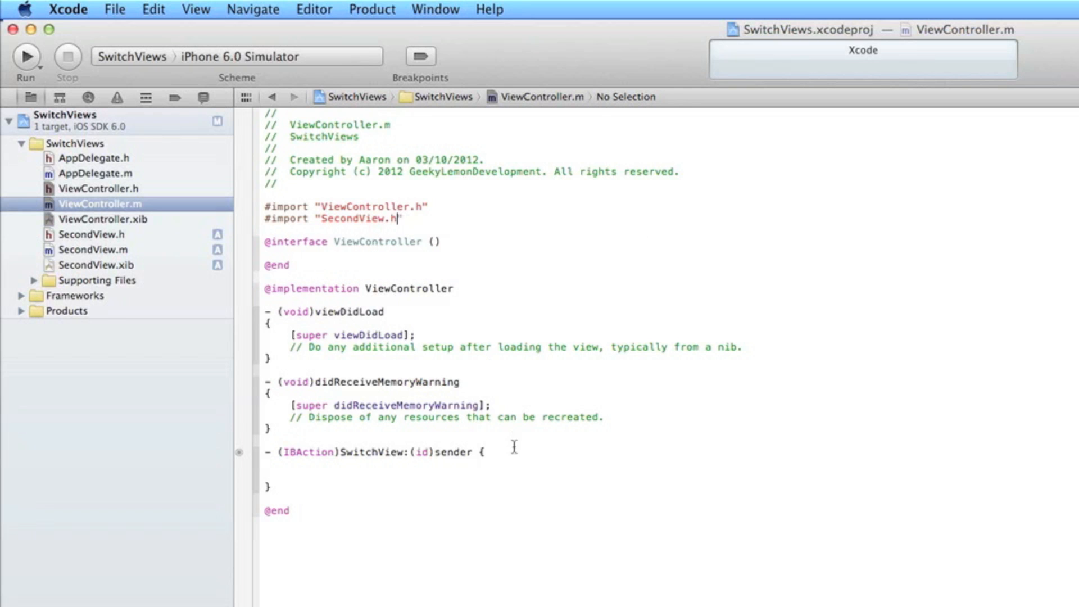
# Step: Write SecondView *second = [[SecondView alloc] initWithNibName:nil bundle:nil]; inside the SwitchView action
pyautogui.click(483, 452)
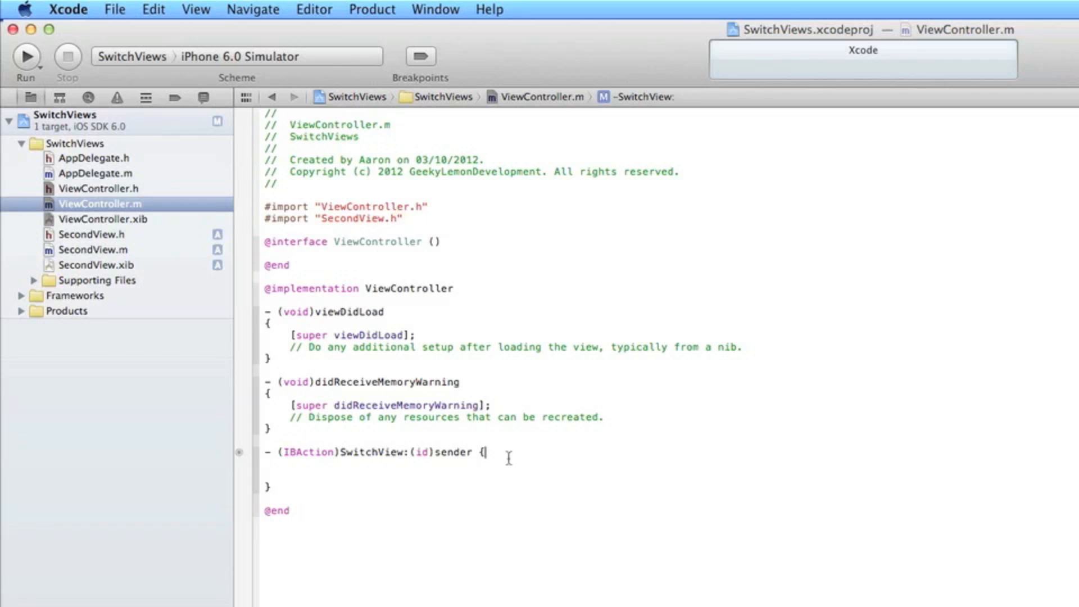
pyautogui.moveTo(509, 457)
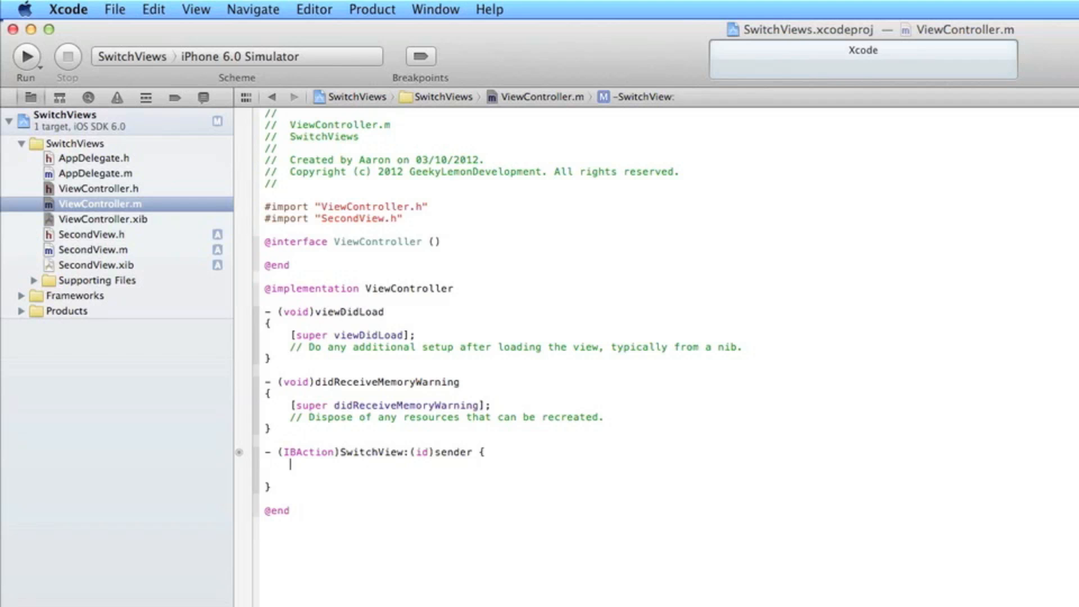
pyautogui.write('SecondView')
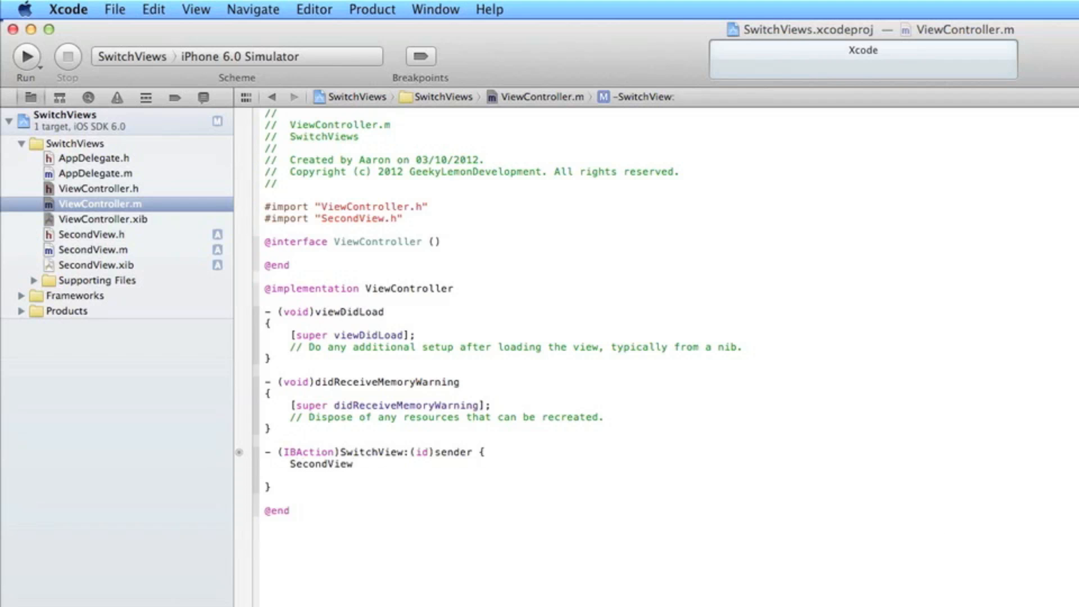
pyautogui.write('*')
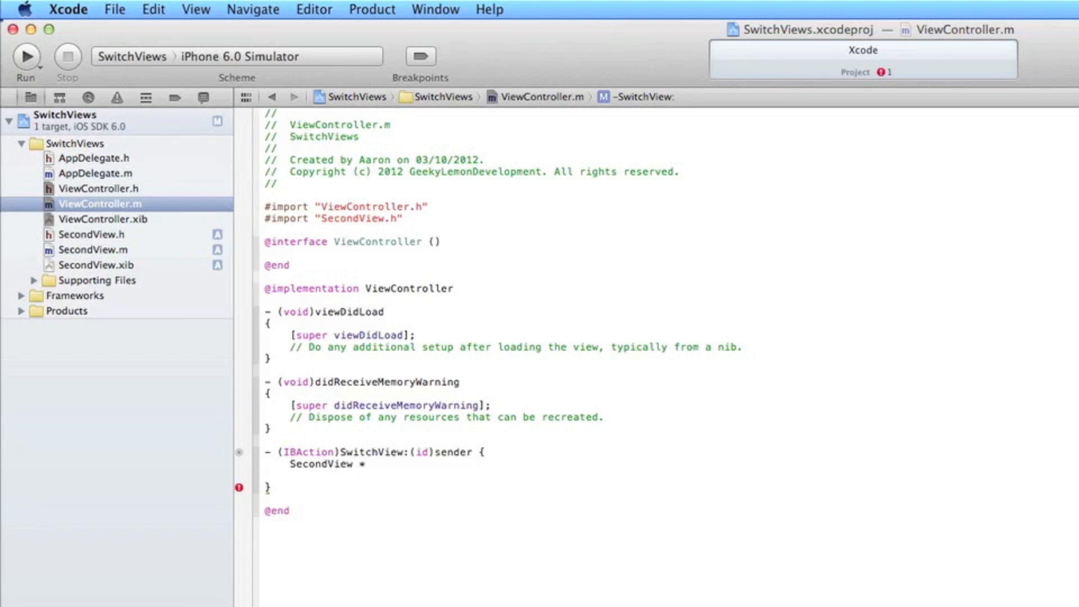
pyautogui.write('seco')
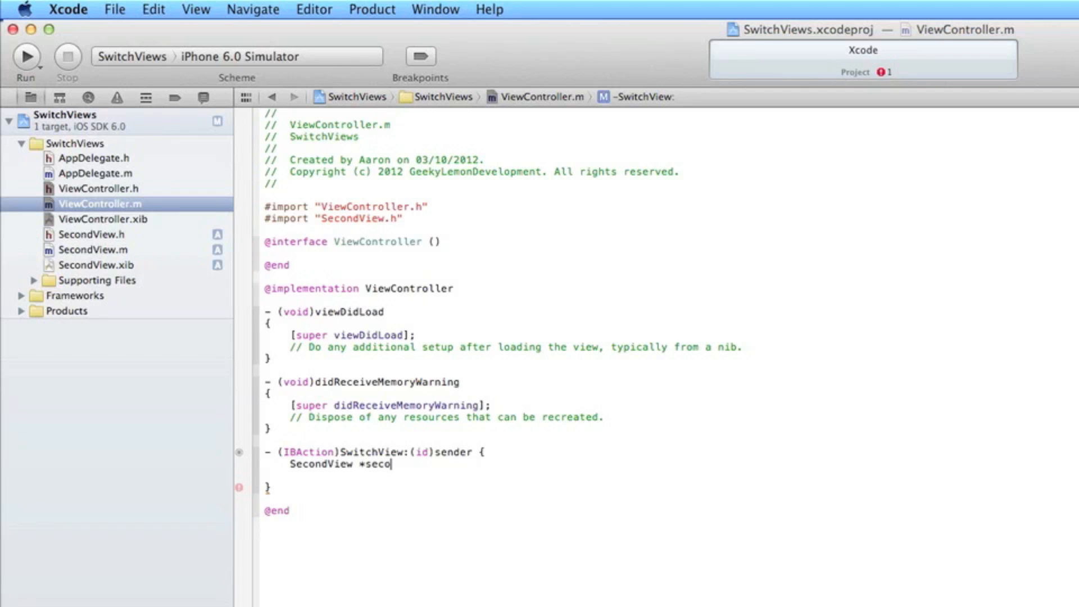
pyautogui.write('nd =')
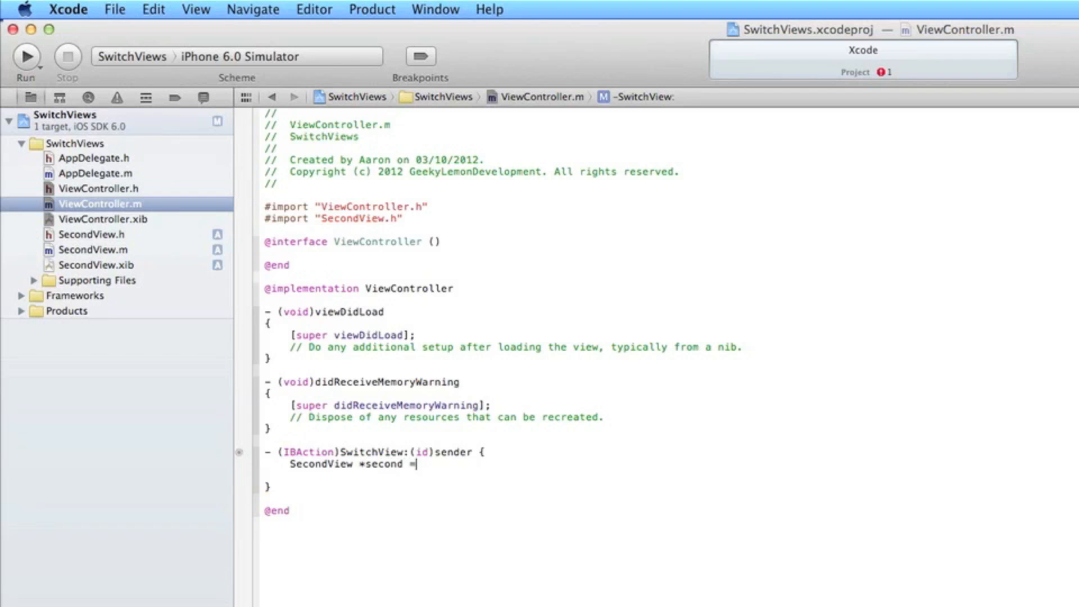
pyautogui.write('[')
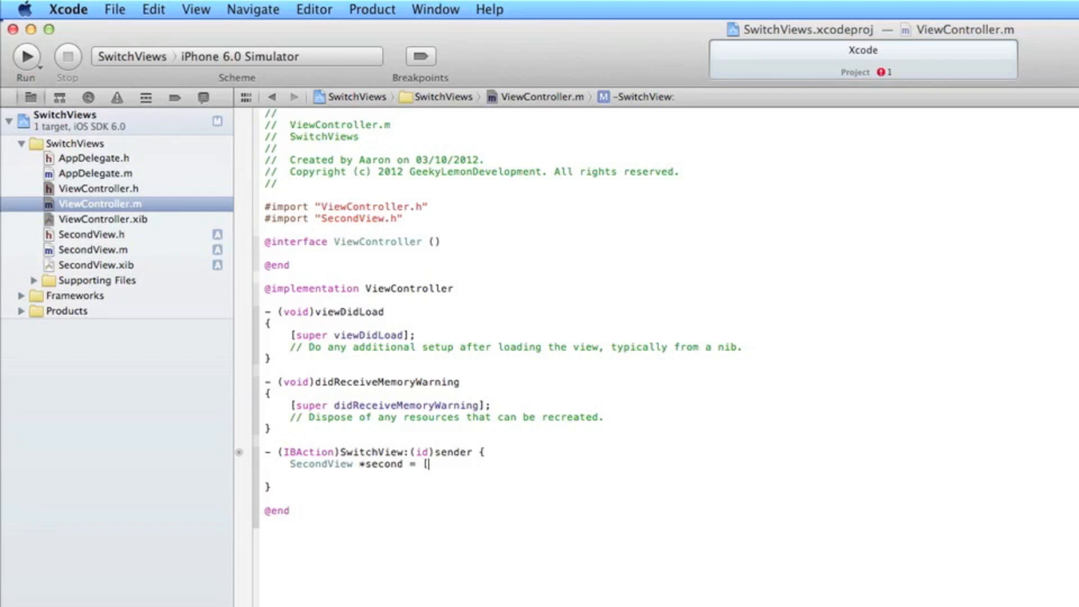
pyautogui.write('[')
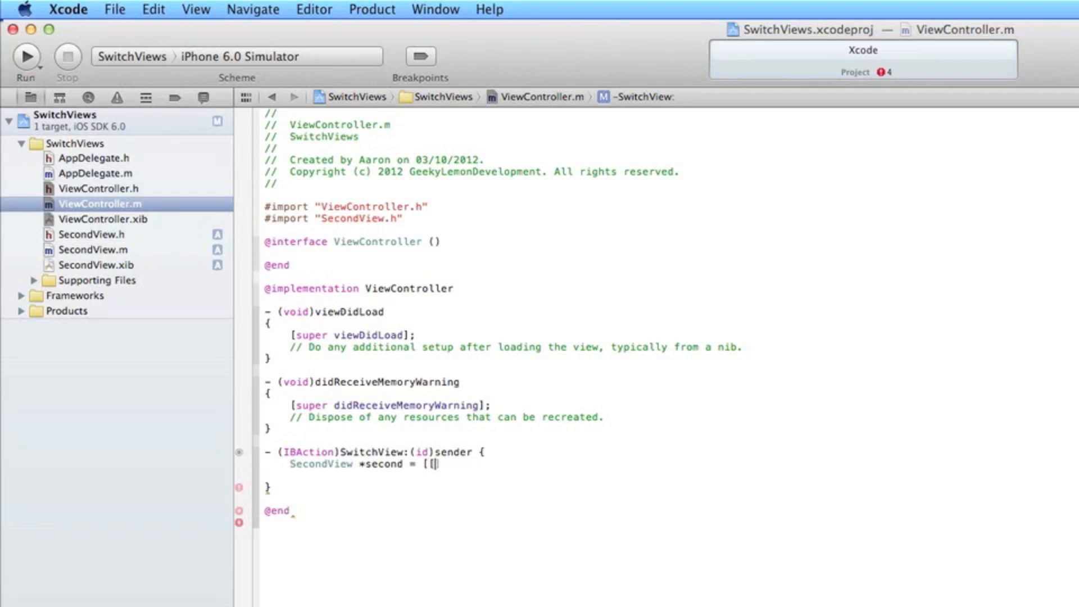
pyautogui.write('sc')
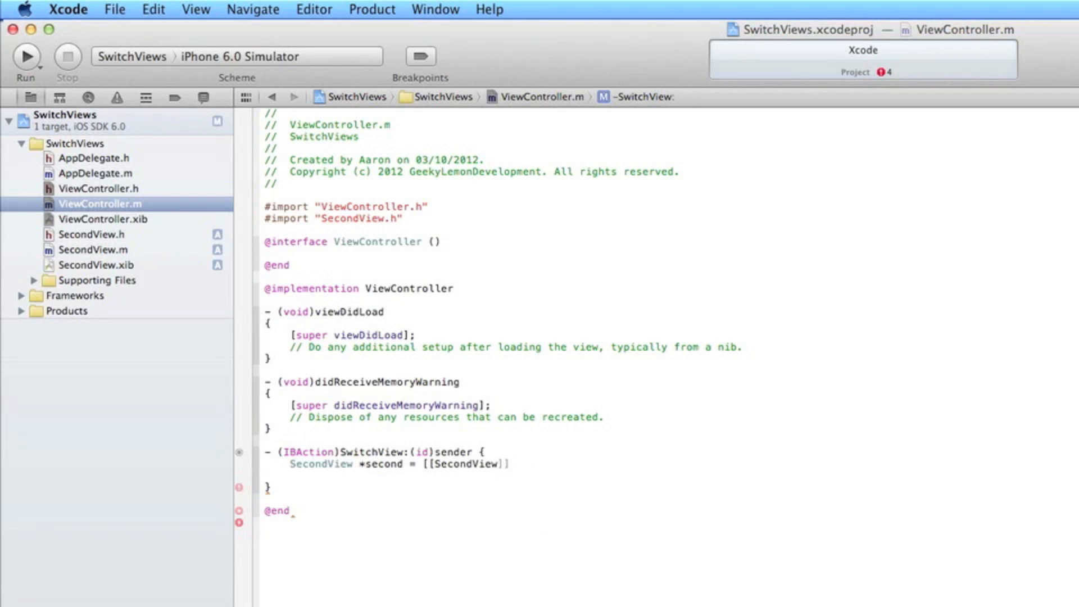
pyautogui.write('alloc')
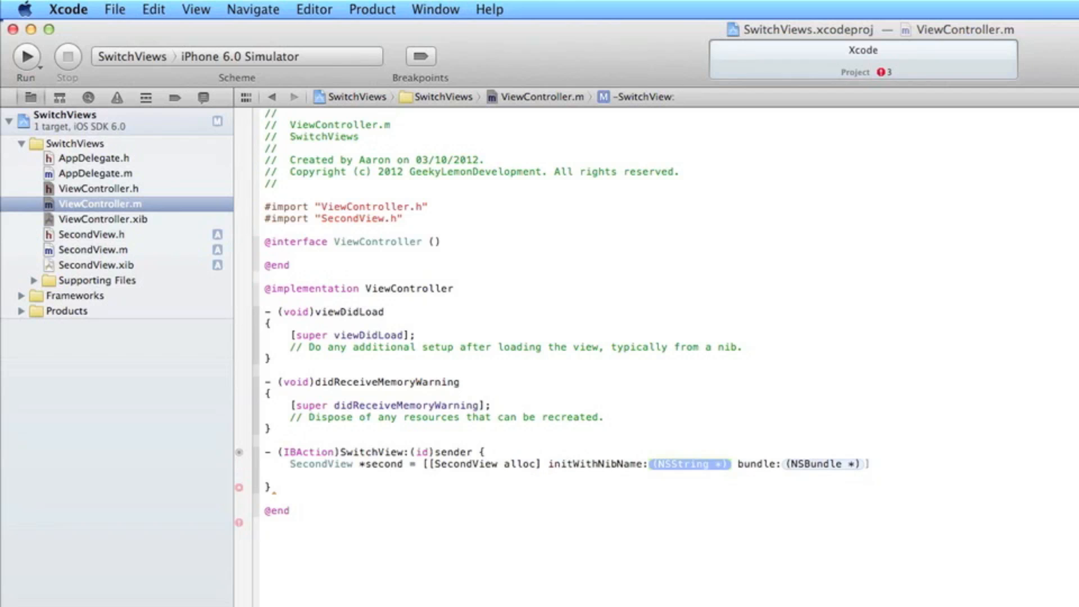
pyautogui.write('nil')
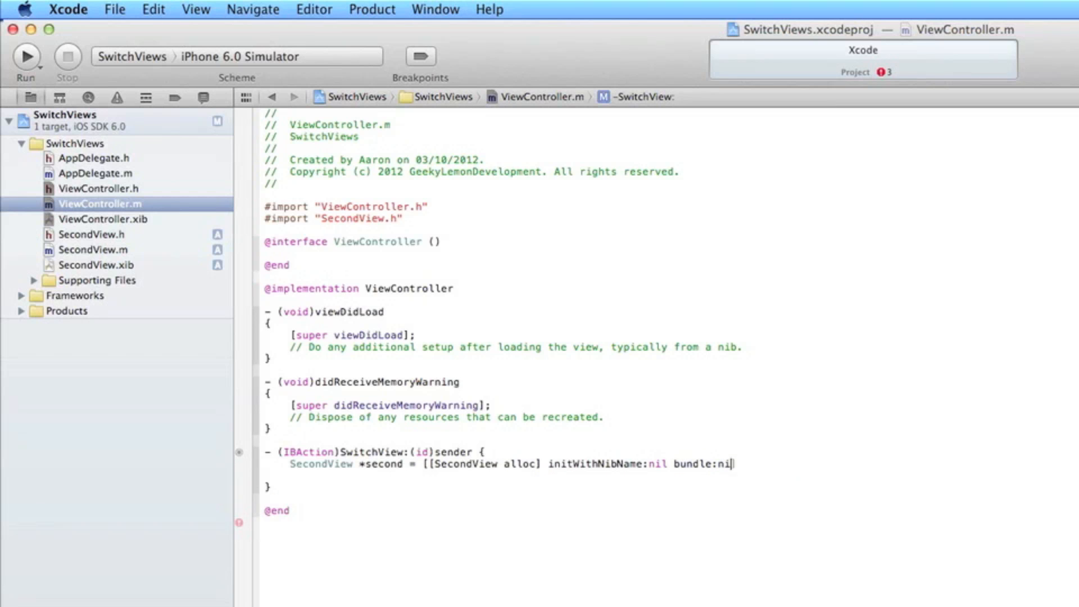
pyautogui.write(']')
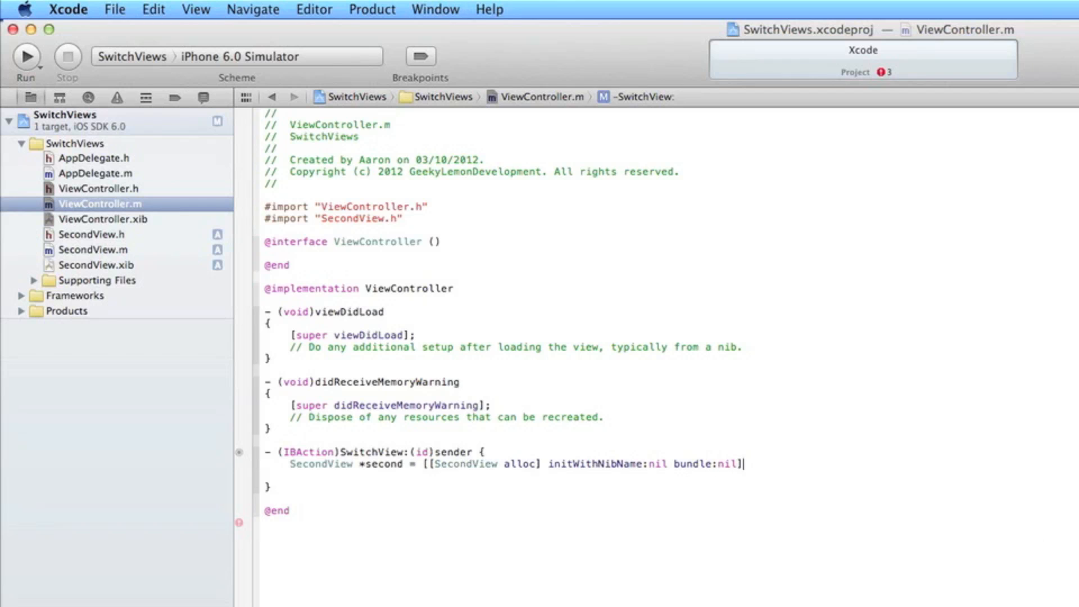
pyautogui.write(';')
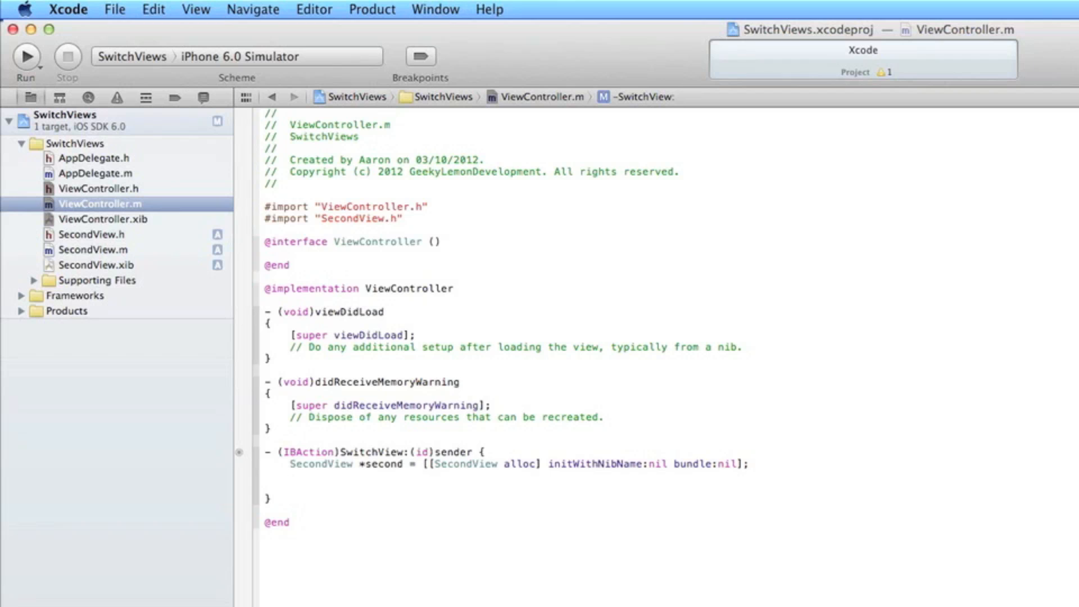
# Step: Add [self presentViewController:second animated:YES completion:NULL]; to the SwitchView action
pyautogui.click(290, 476)
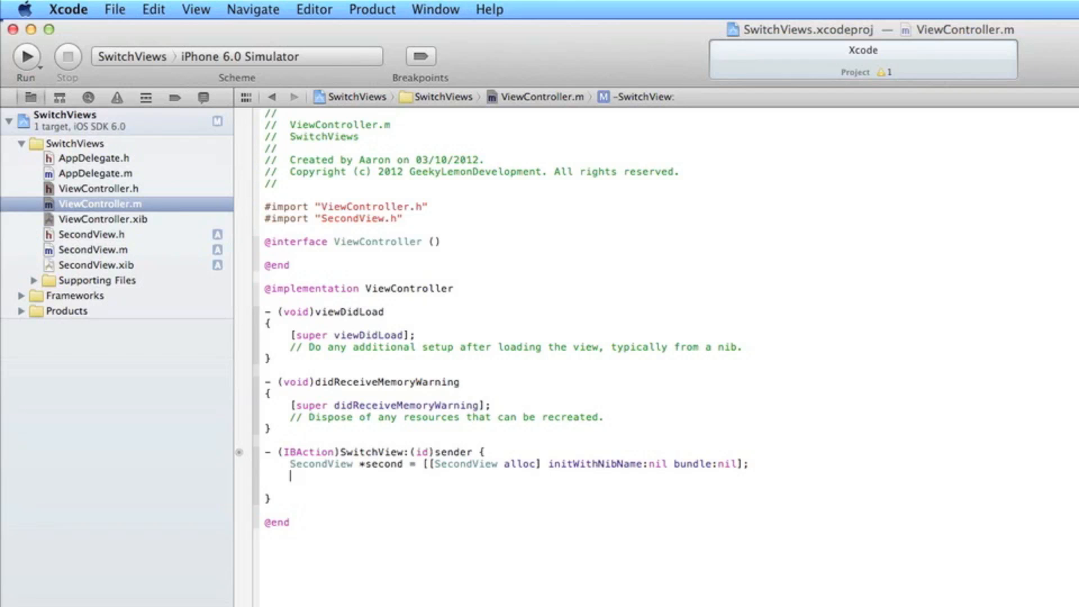
pyautogui.write('[s')
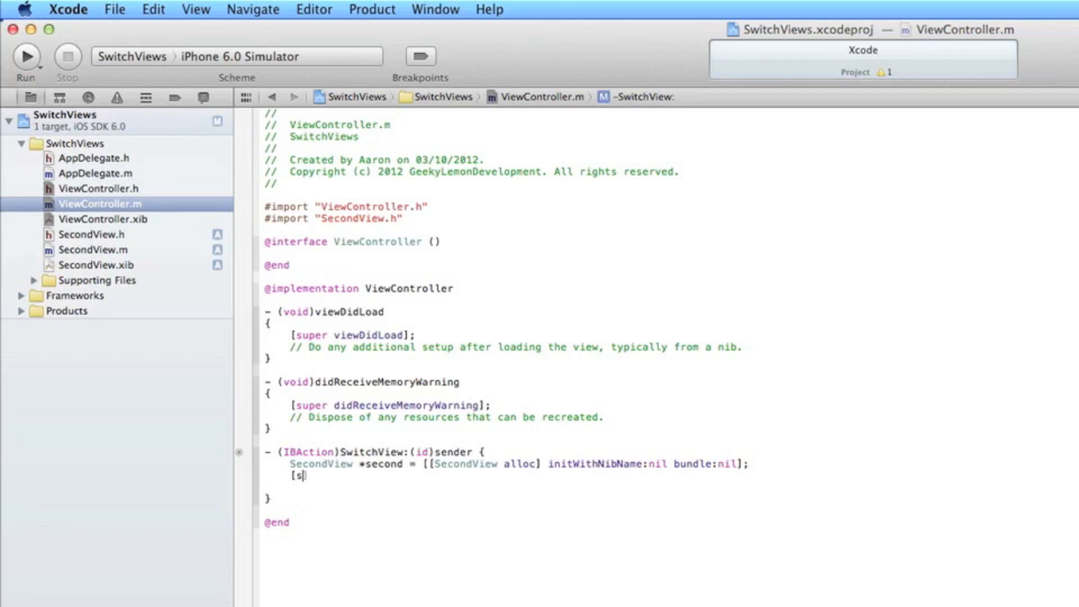
pyautogui.write('elf presentViewController:second animated:(BOOL) completion:^(void)completion')
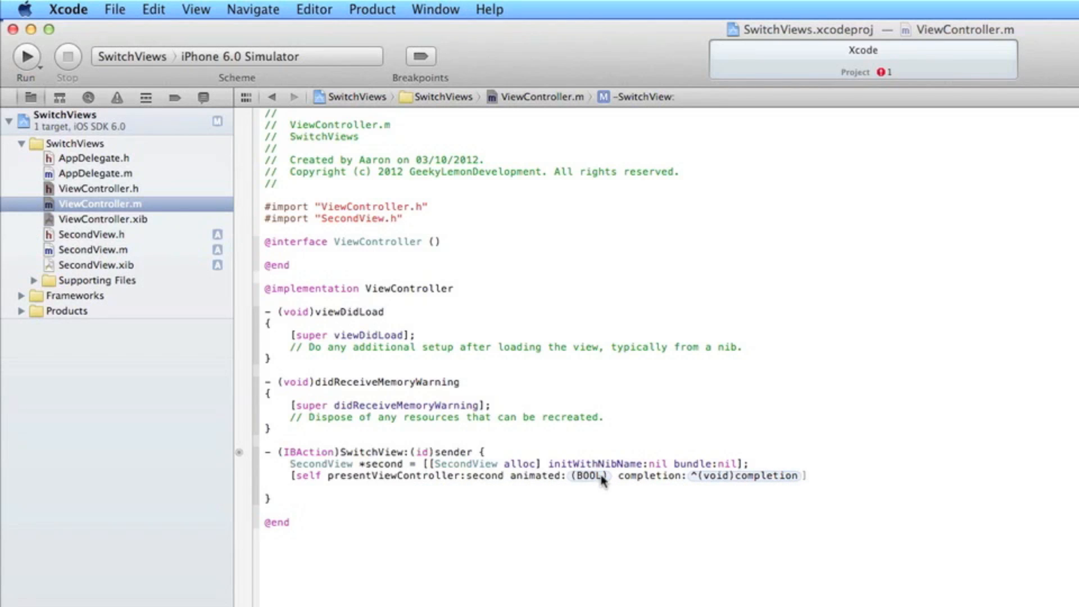
pyautogui.write('YES')
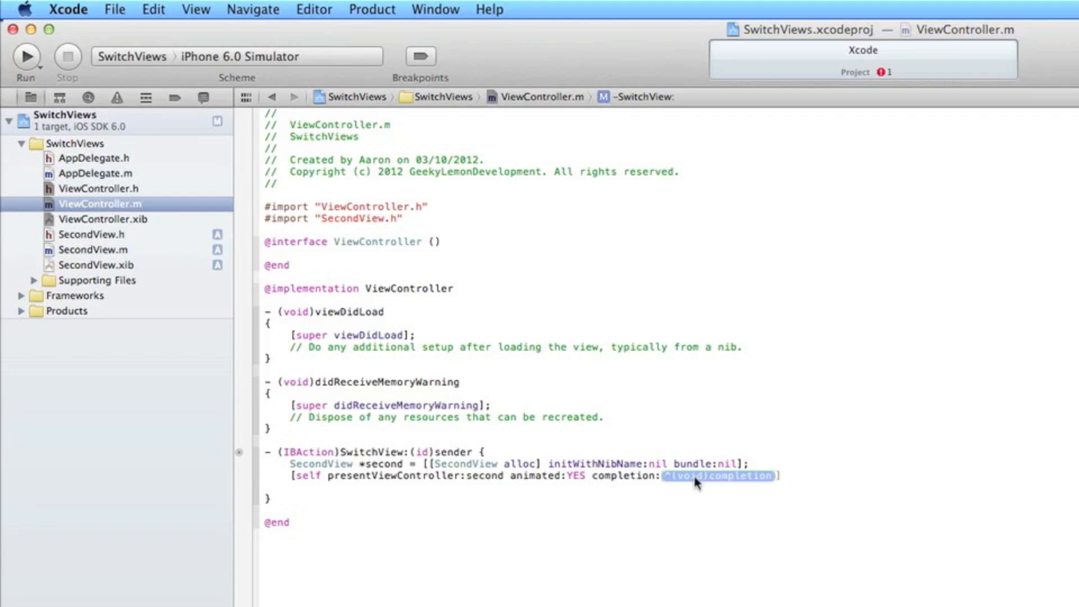
pyautogui.write('NULL')
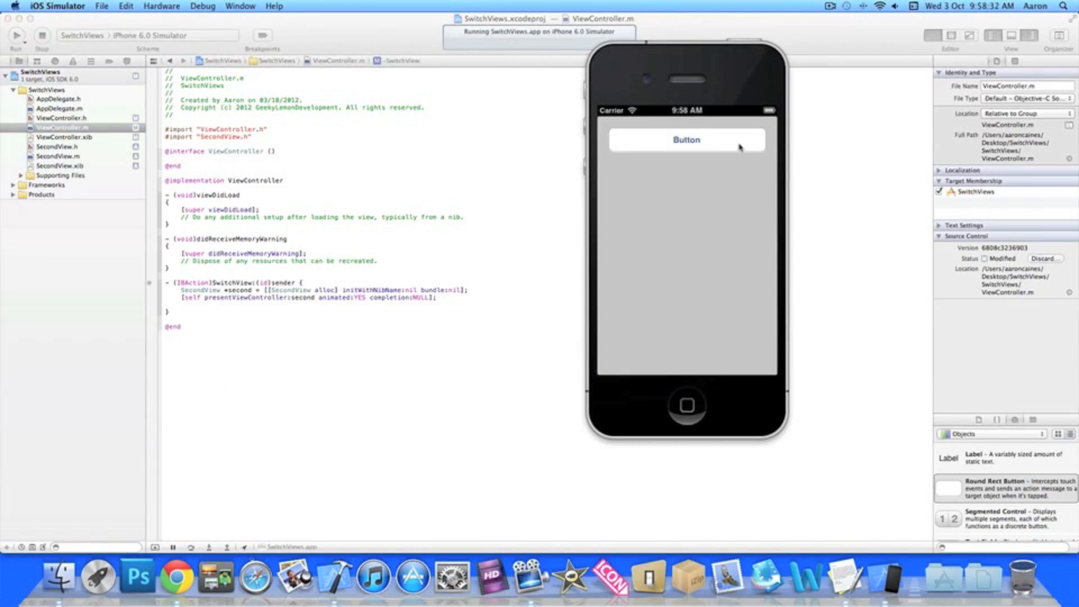
# Step: Tap the app's button in the iOS Simulator to test switching to SecondView
pyautogui.click(685, 140)
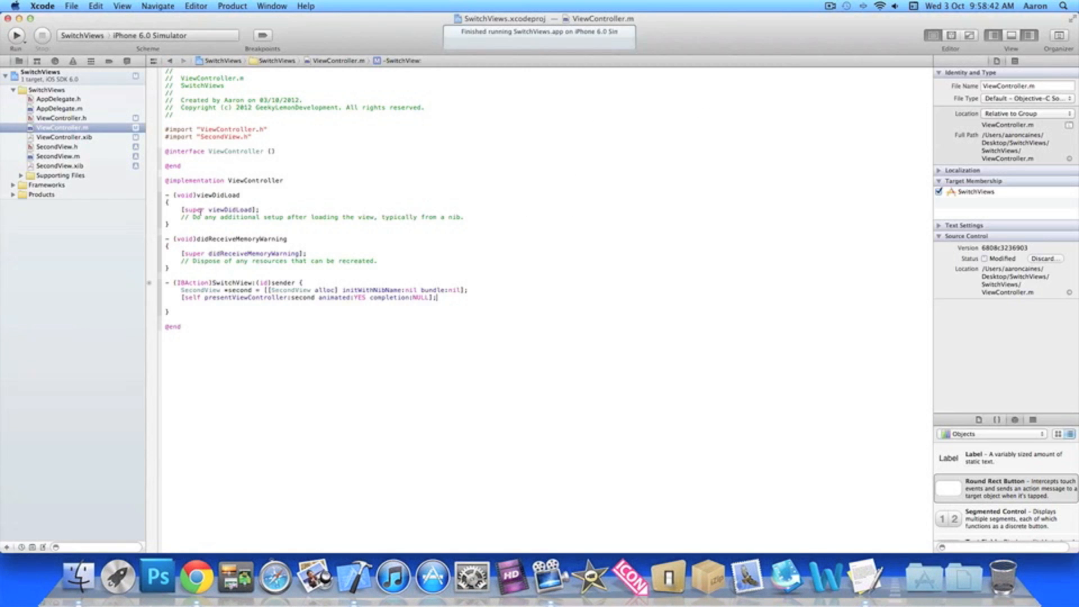
# Step: Connect SecondView.xib's button as an Action named Back in SecondView.h
pyautogui.click(58, 166)
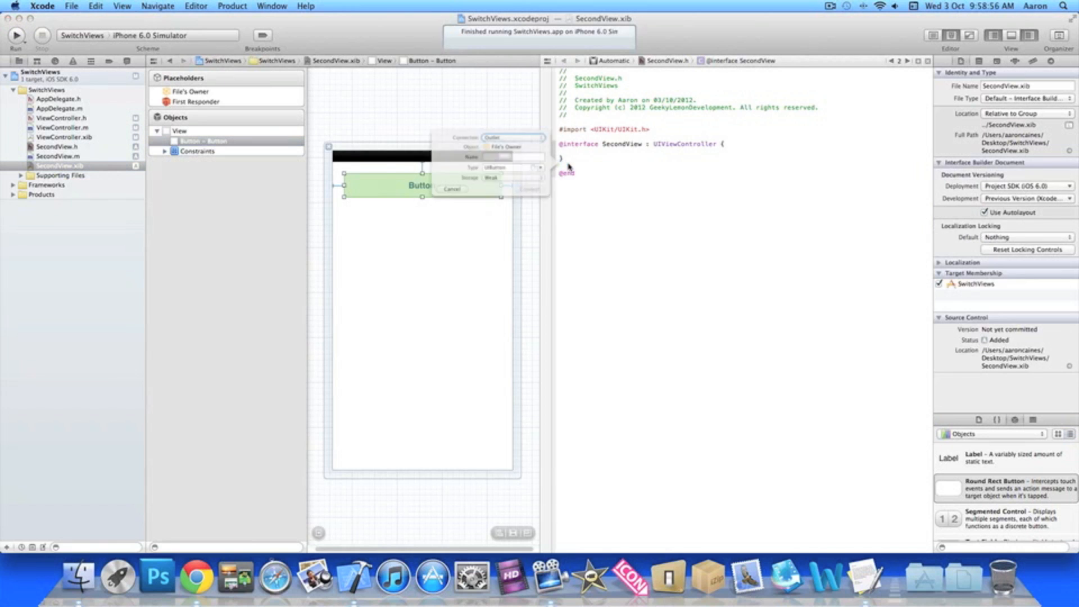
pyautogui.click(501, 127)
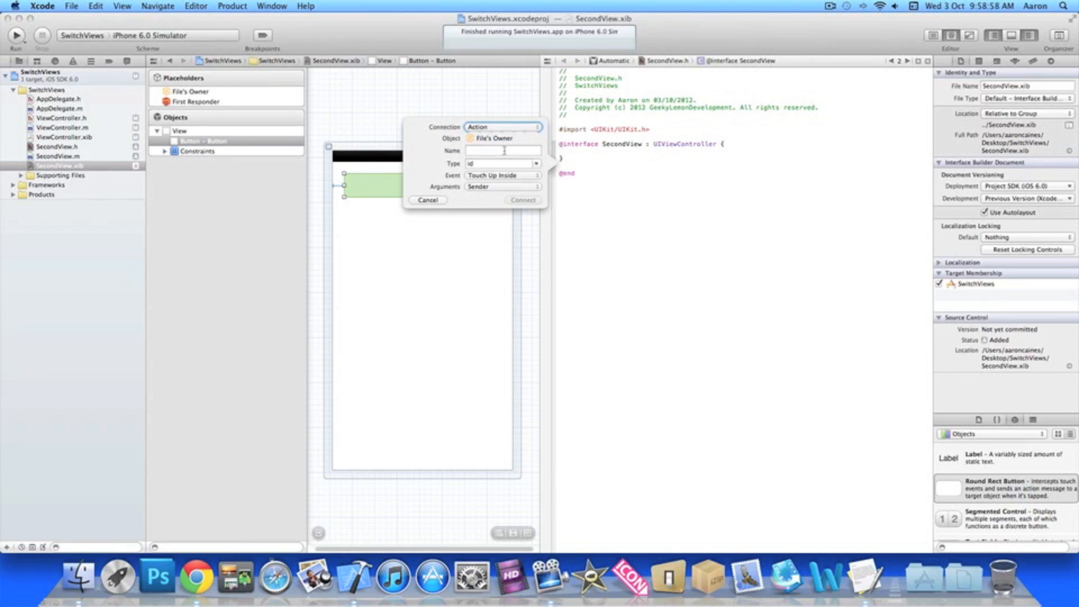
pyautogui.write('Back')
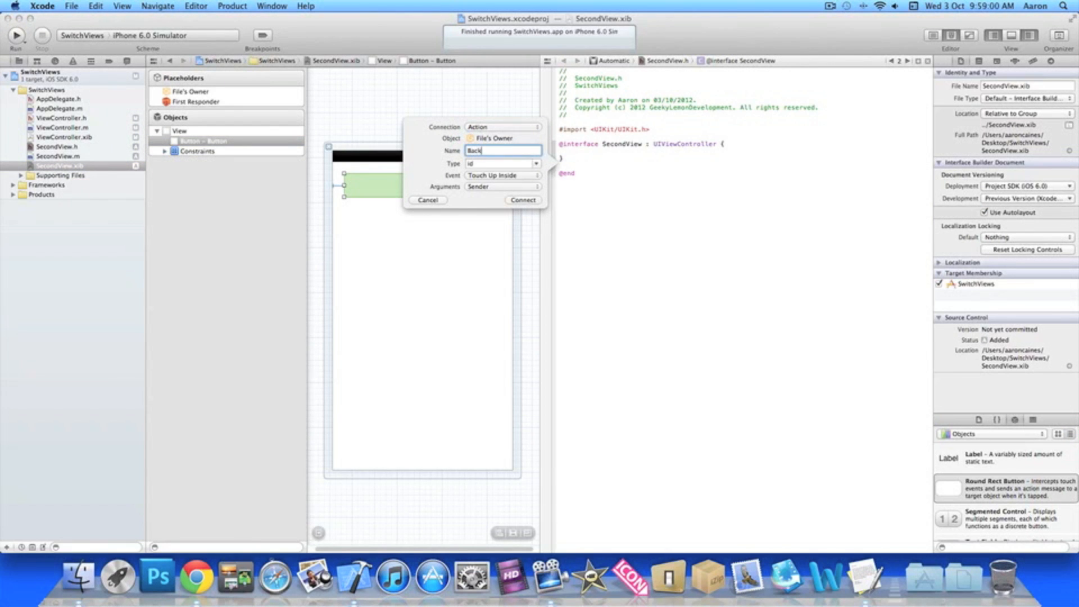
pyautogui.click(522, 200)
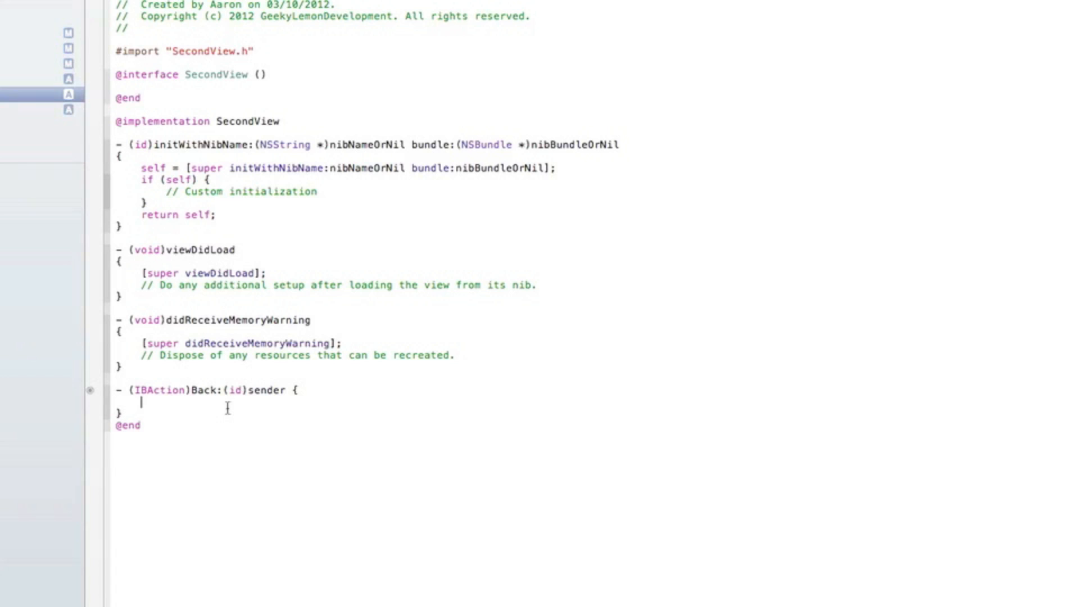
# Step: Write [self dismissViewControllerAnimated:YES completion:NULL]; in the Back method, then return to ViewController.m
pyautogui.write('[Se')
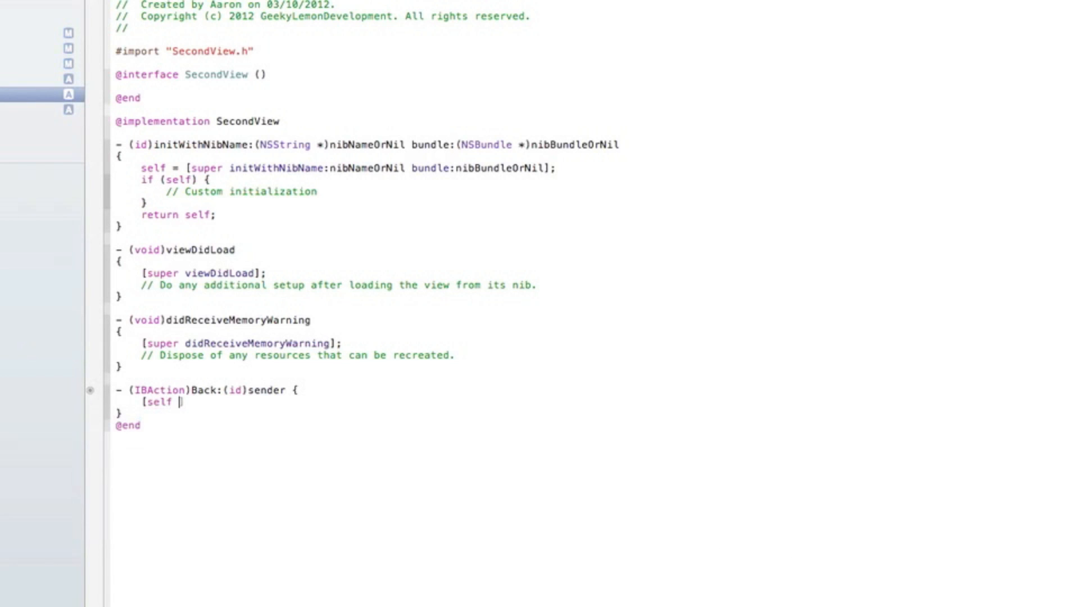
pyautogui.write('dismi')
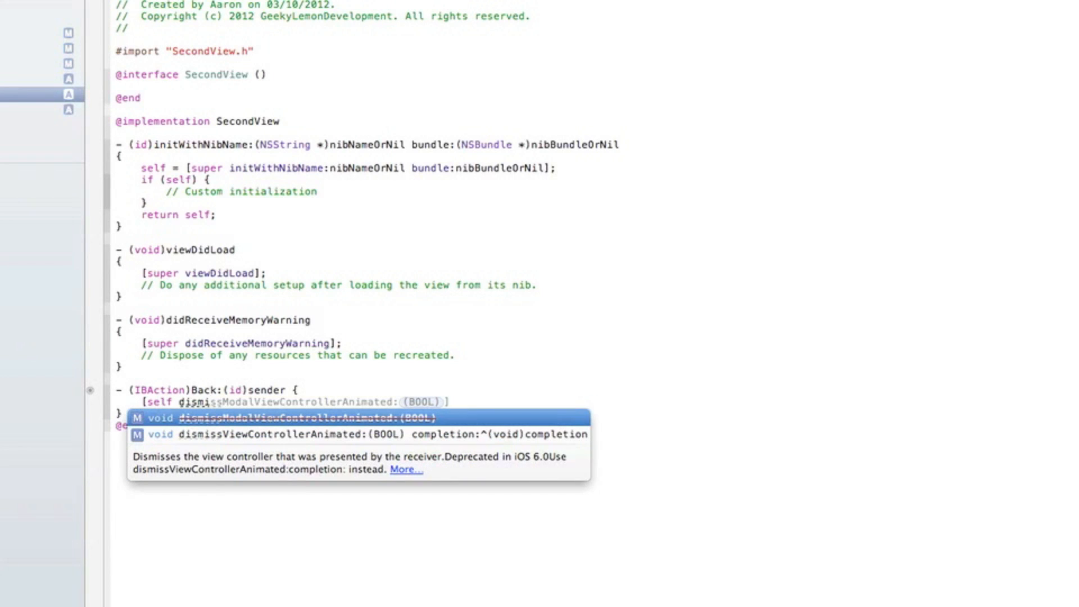
pyautogui.click(358, 434)
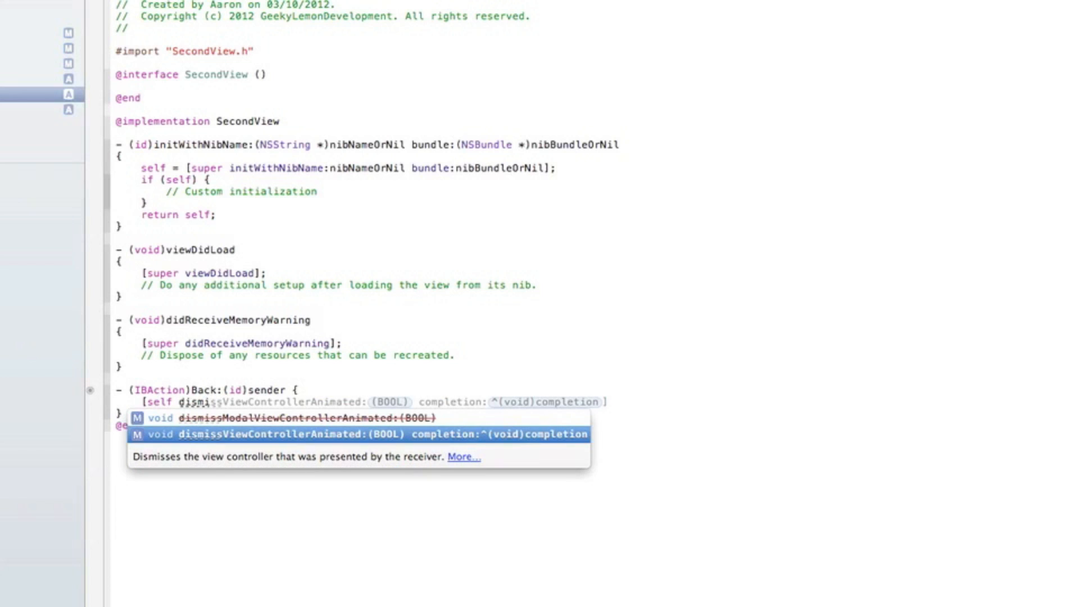
pyautogui.click(360, 434)
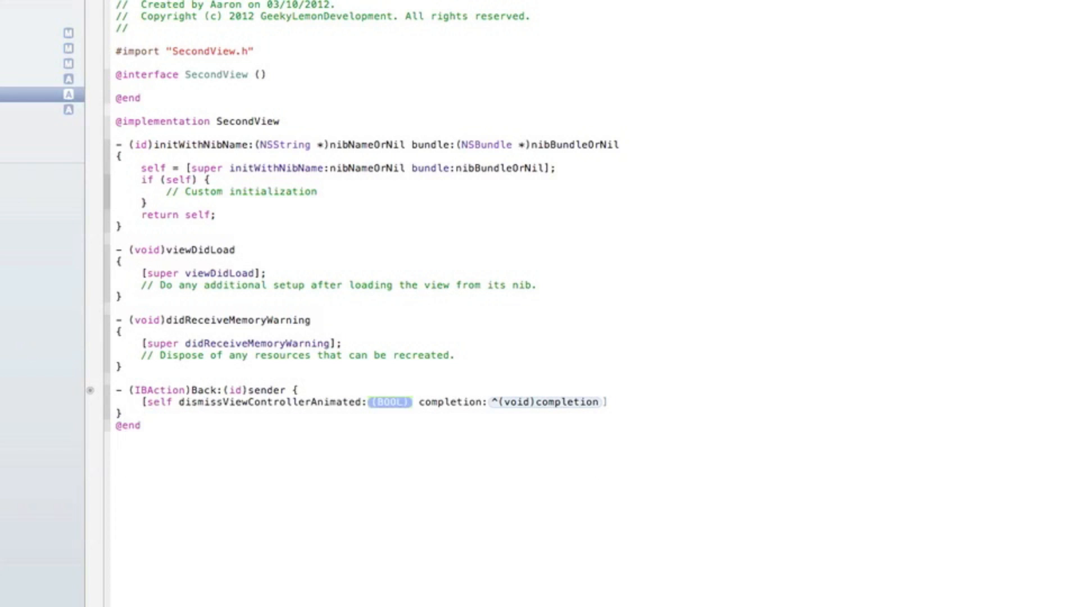
pyautogui.write('YES')
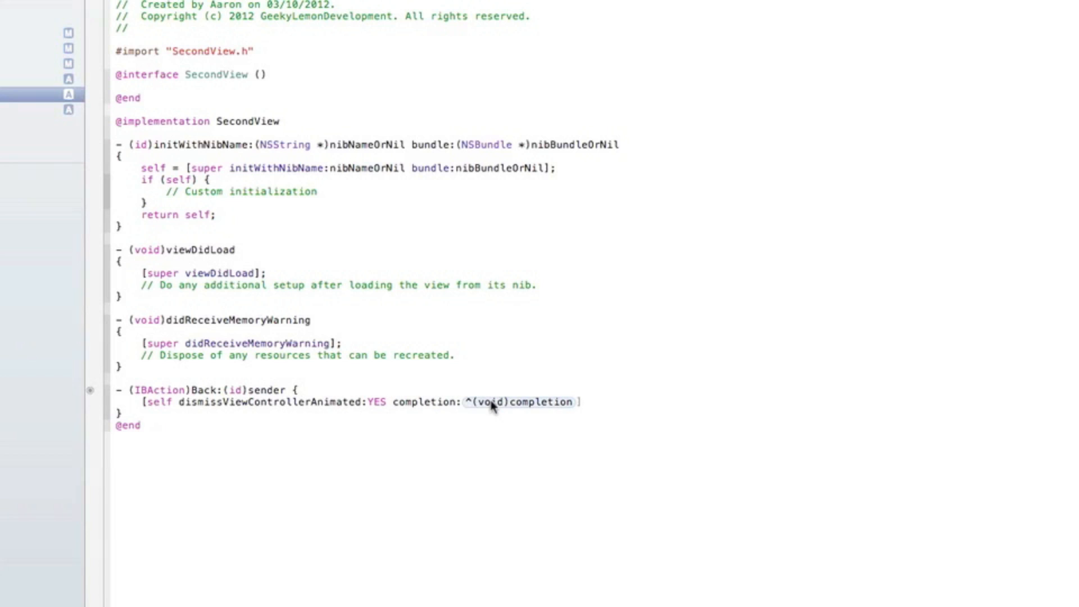
pyautogui.write('NULL')
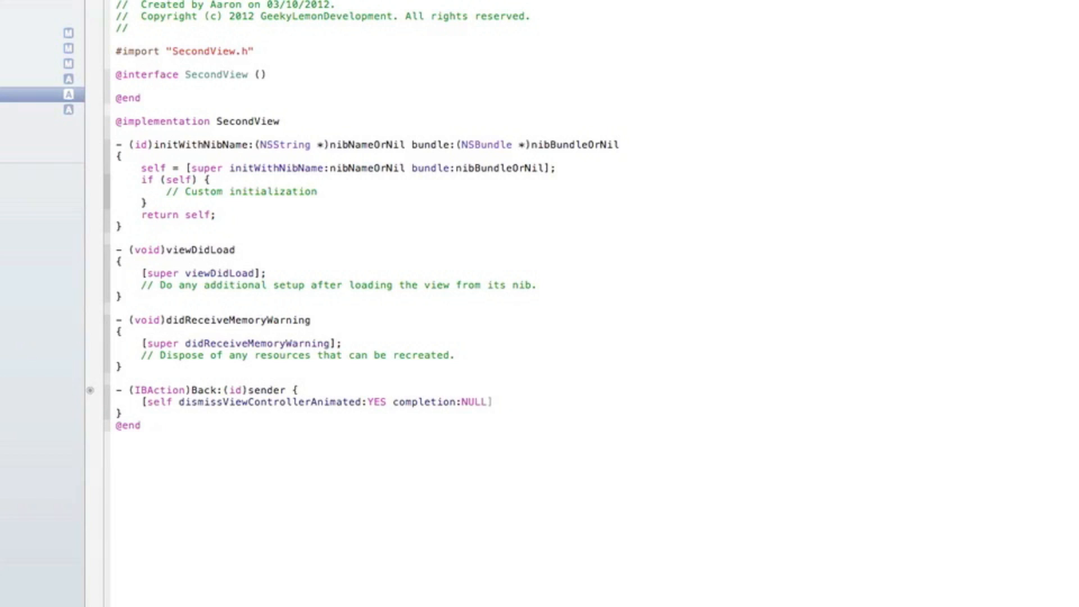
pyautogui.write(';')
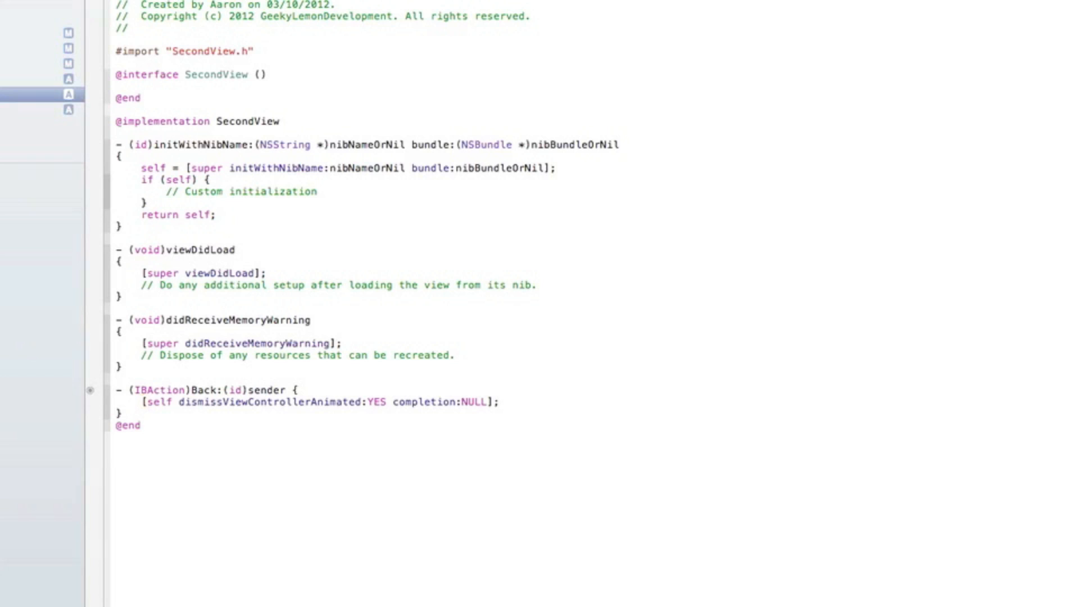
pyautogui.click(500, 402)
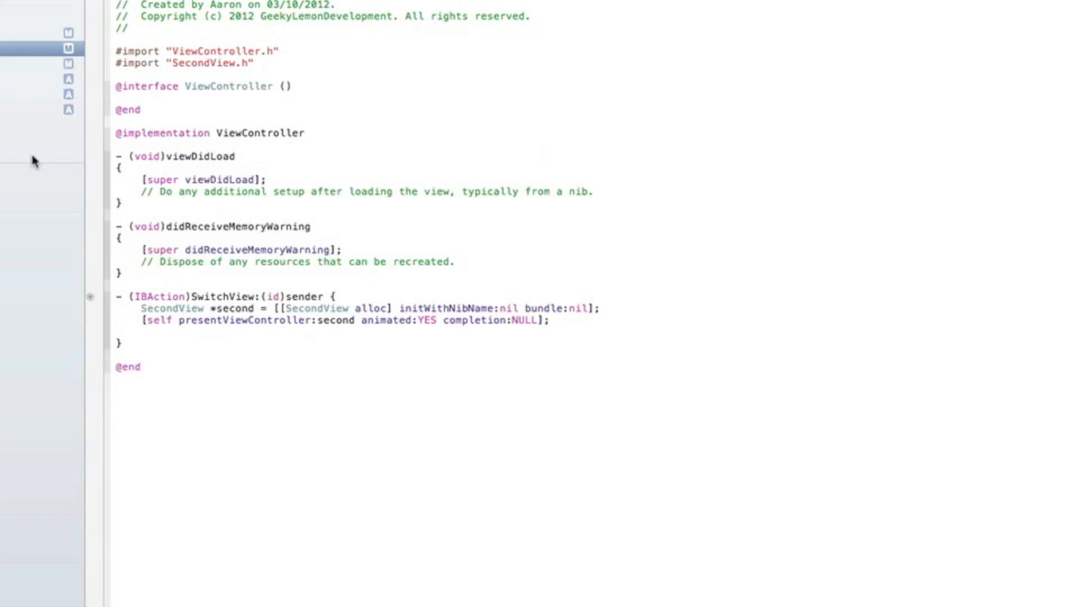
pyautogui.moveTo(307, 66)
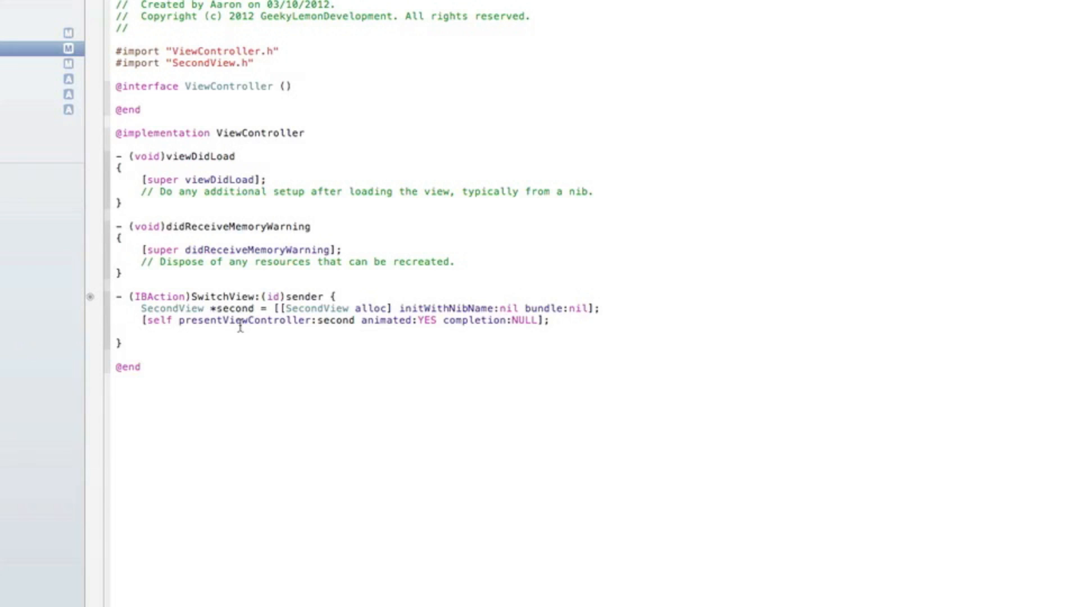
pyautogui.moveTo(26, 126)
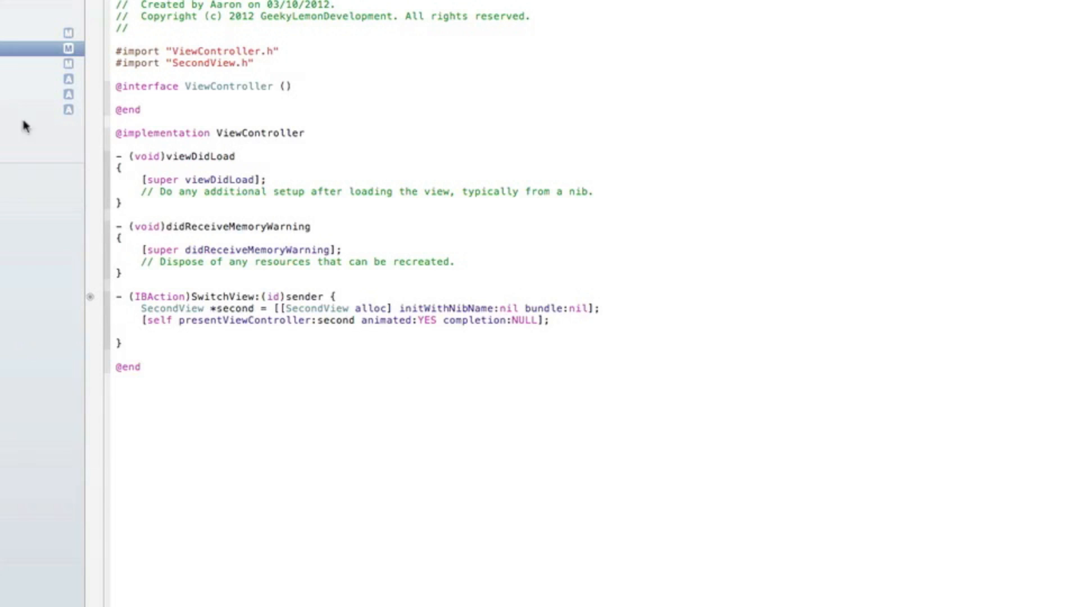
# Step: Return to SecondView.m after reviewing the ViewController code
pyautogui.click(69, 94)
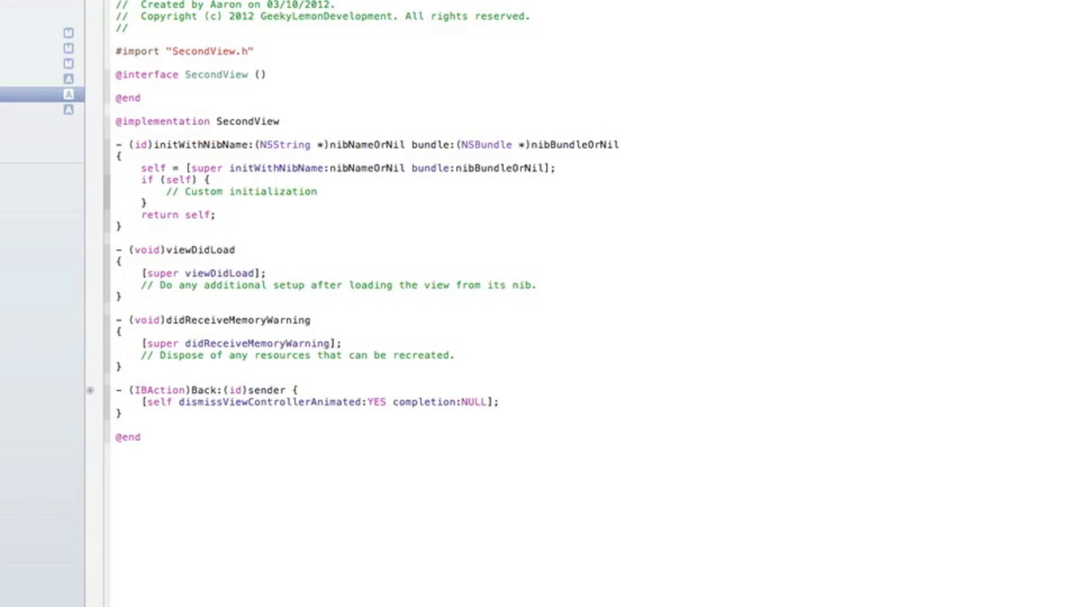
# Step: Build and launch SwitchViews in the iPhone 6.0 Simulator via the Run button
pyautogui.click(117, 424)
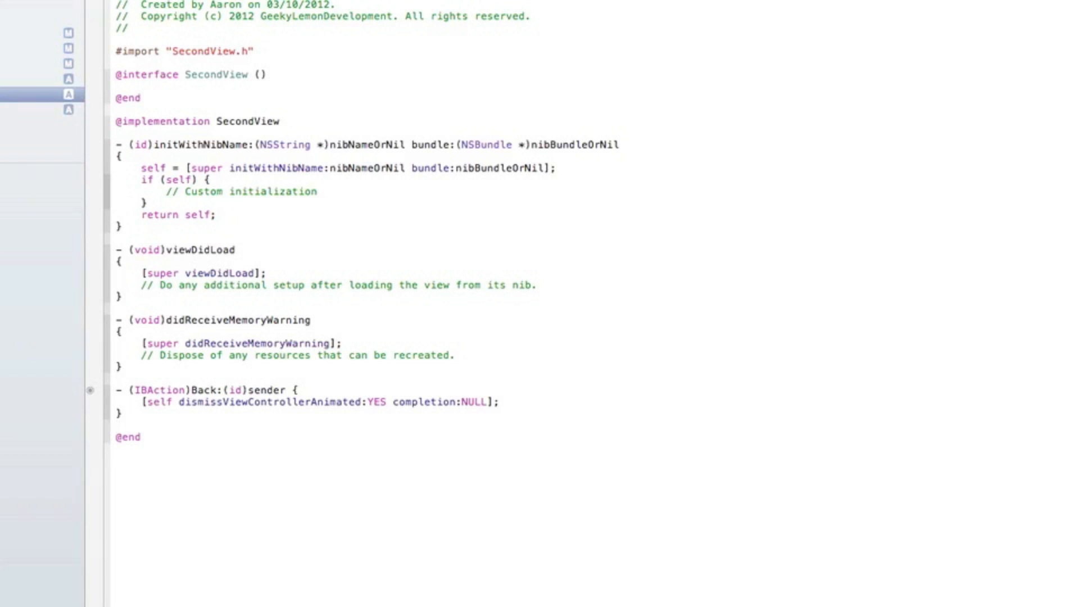
pyautogui.click(117, 420)
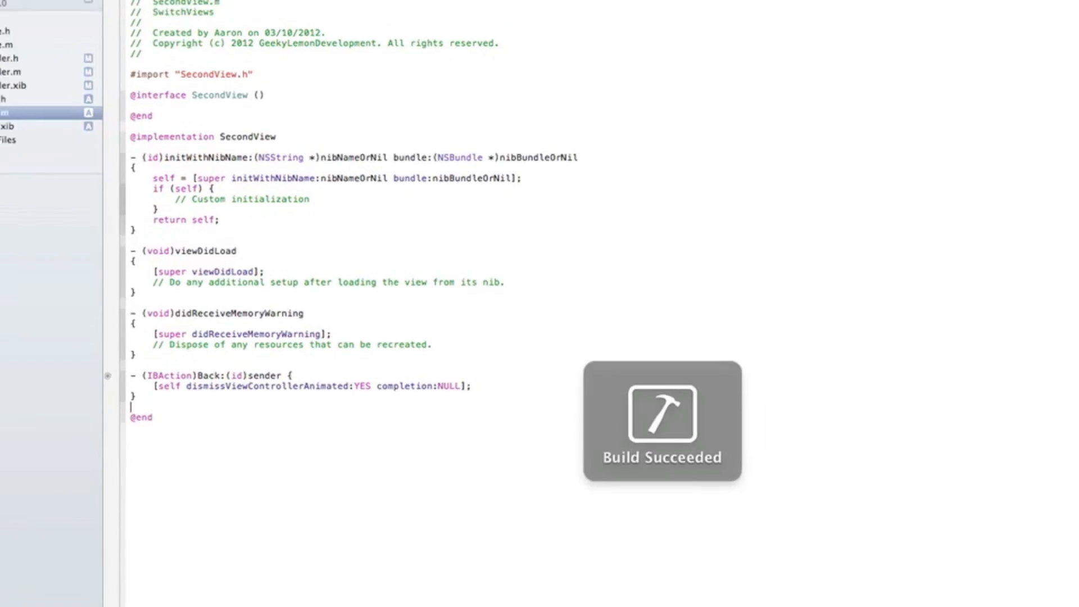
# Step: Present SecondView from the main Button, dismiss it with Back, then present it again
pyautogui.click(12, 34)
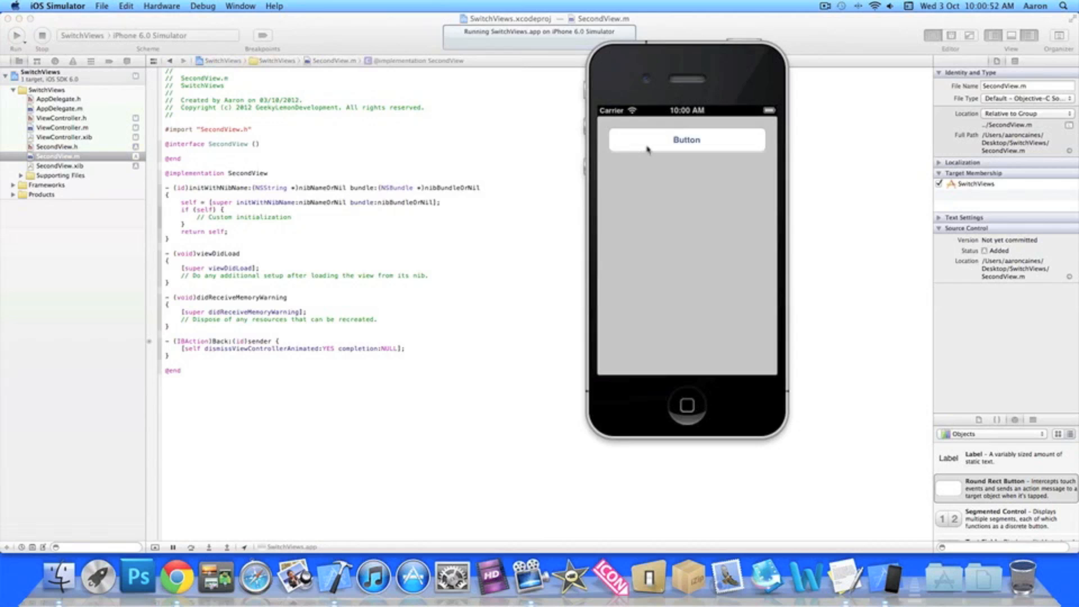
pyautogui.click(686, 139)
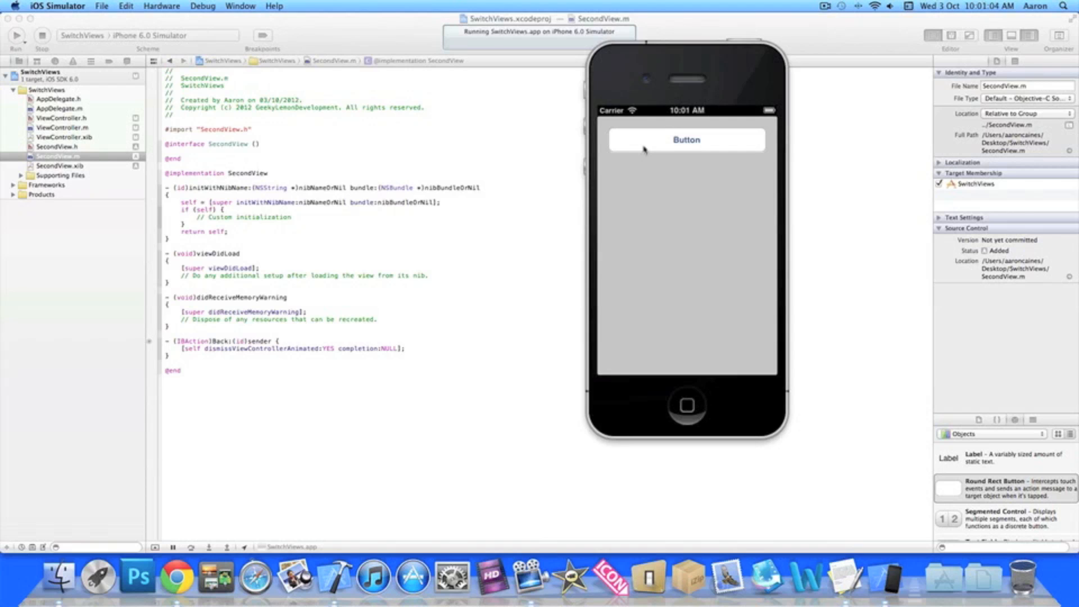
pyautogui.click(686, 140)
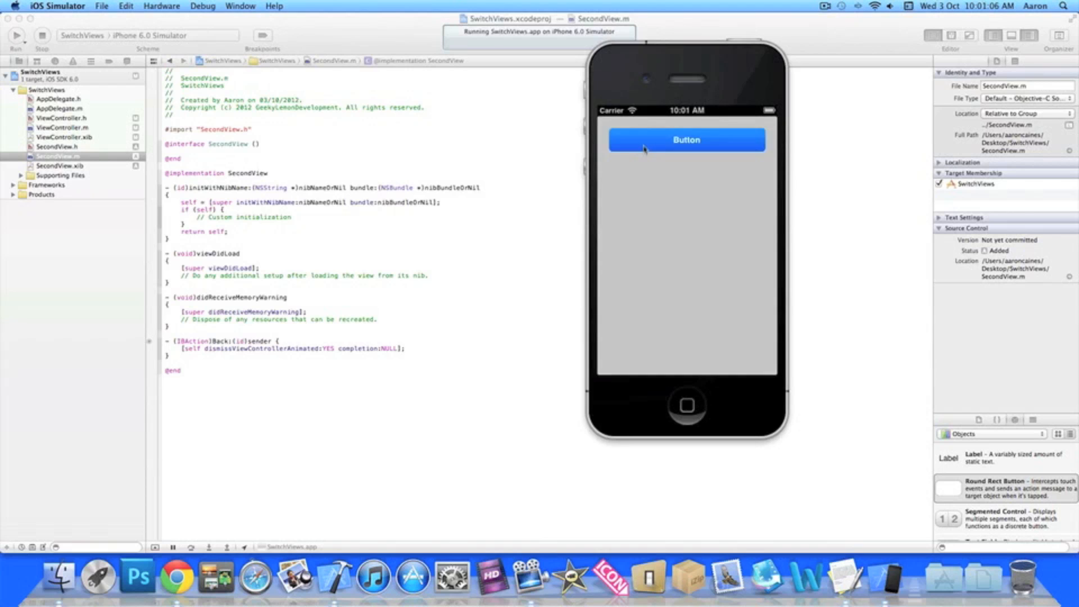
pyautogui.click(686, 139)
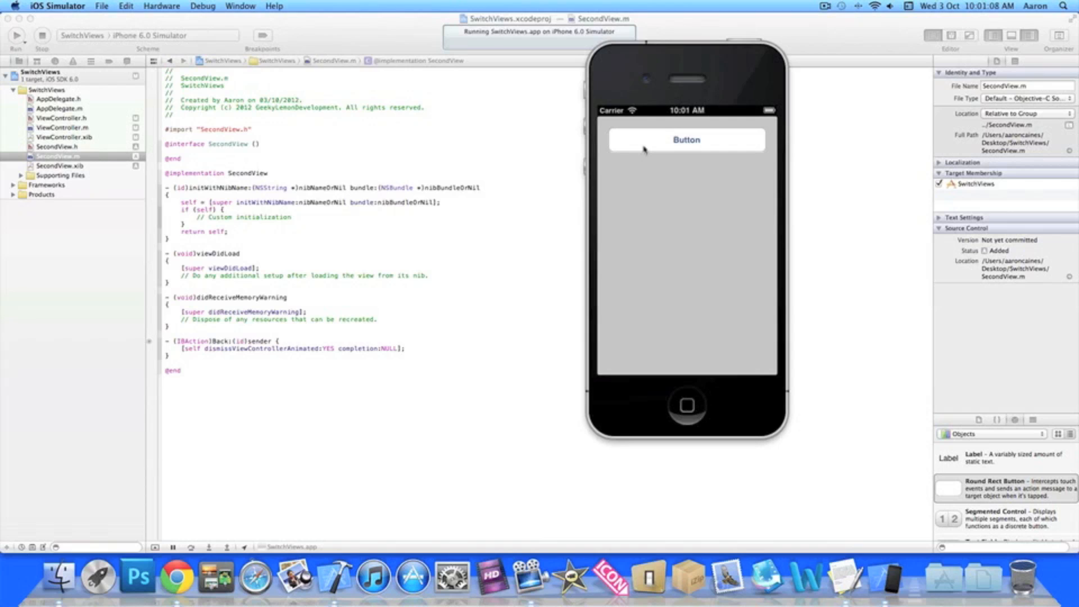